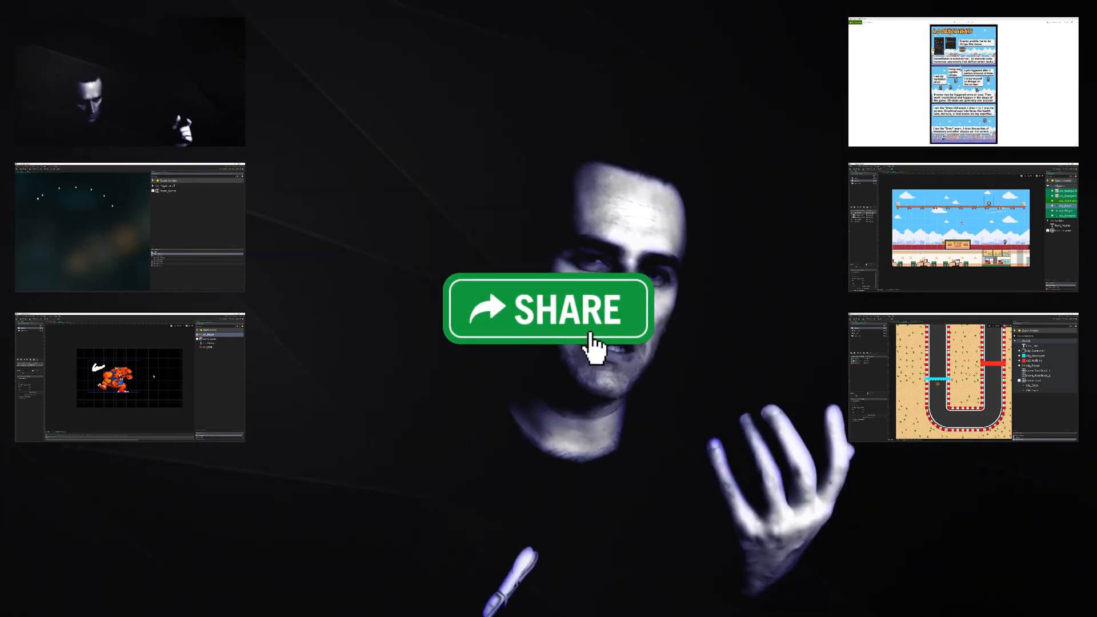
Bring obj_Player's Step event code into view in the workspace
click(550, 309)
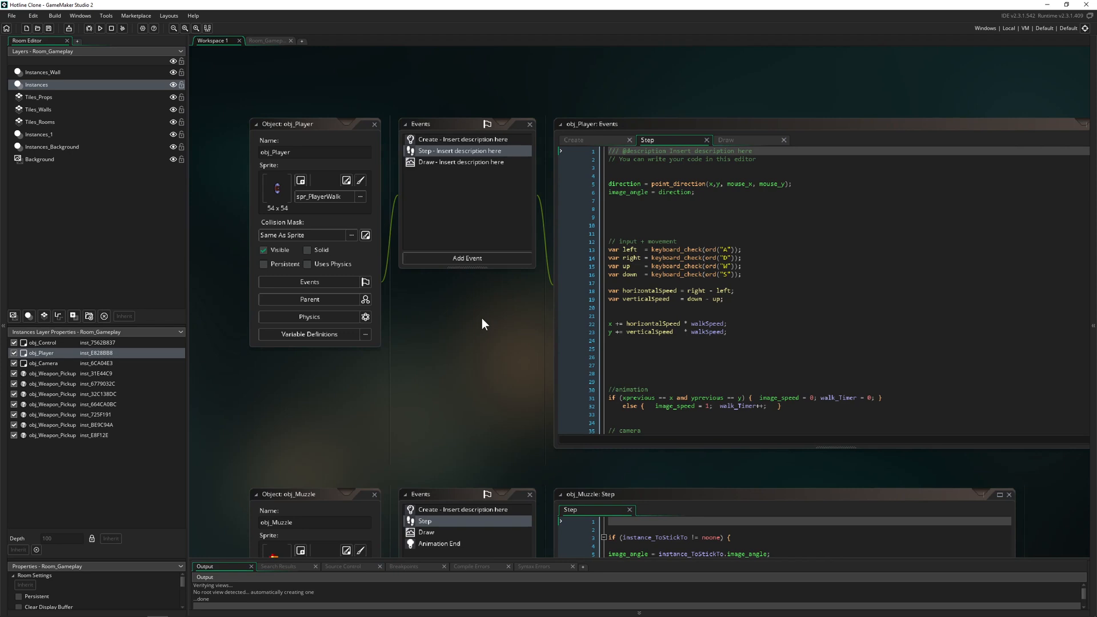
Write place_meeting(x,y, obj_Wall) on line 26 below the movement code, then switch to Room_Gameplay
click(100, 27)
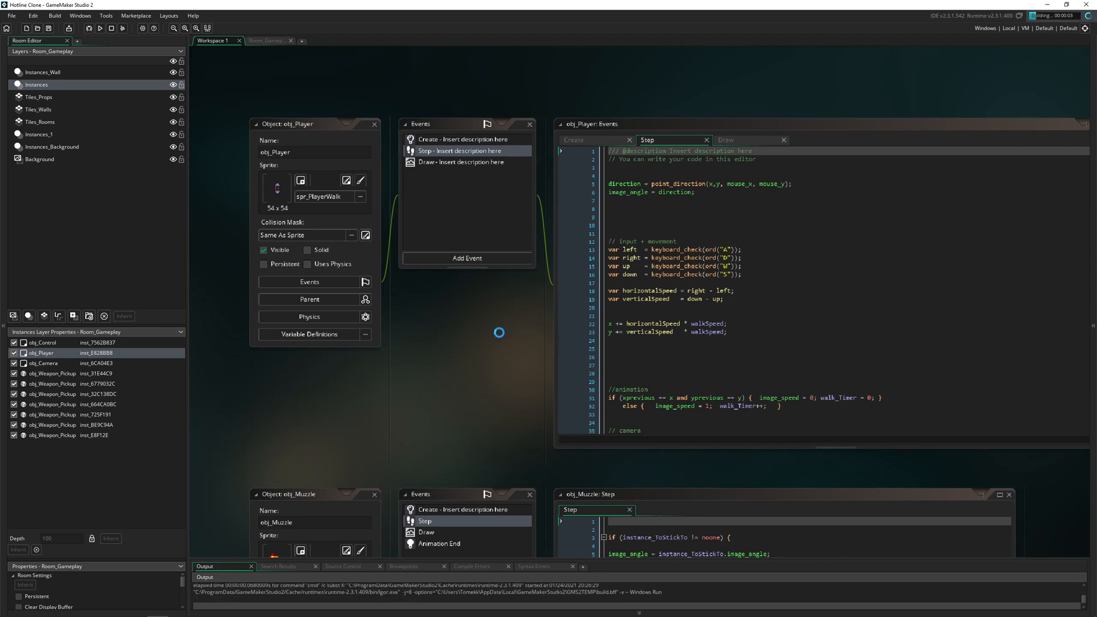
click(99, 28)
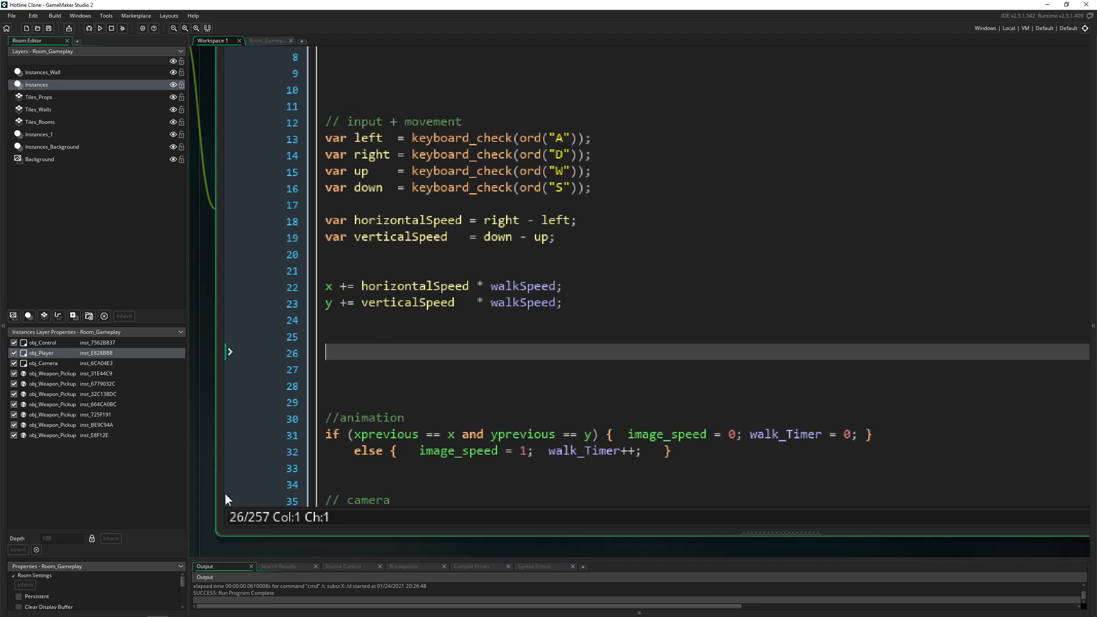
click(67, 40)
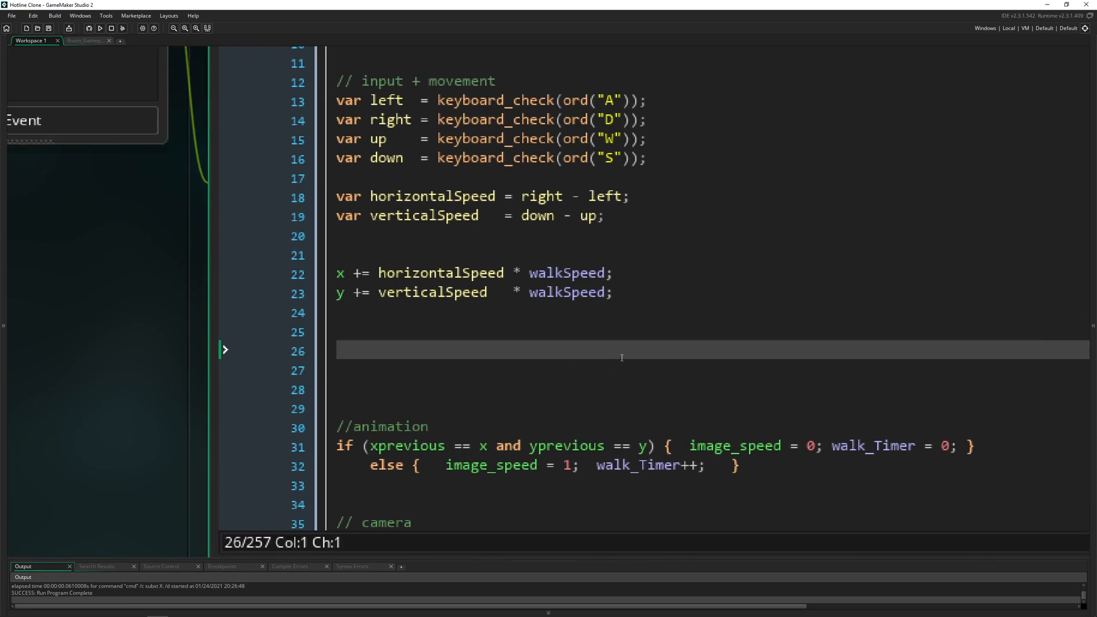
text(p)
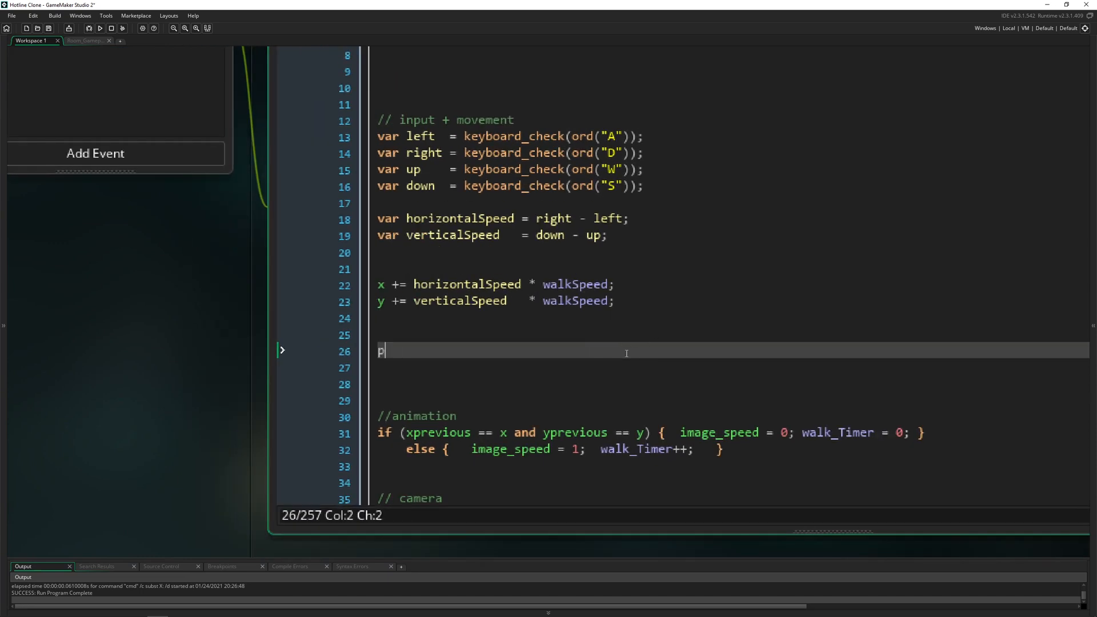
text(lace_meeting(x,y,)
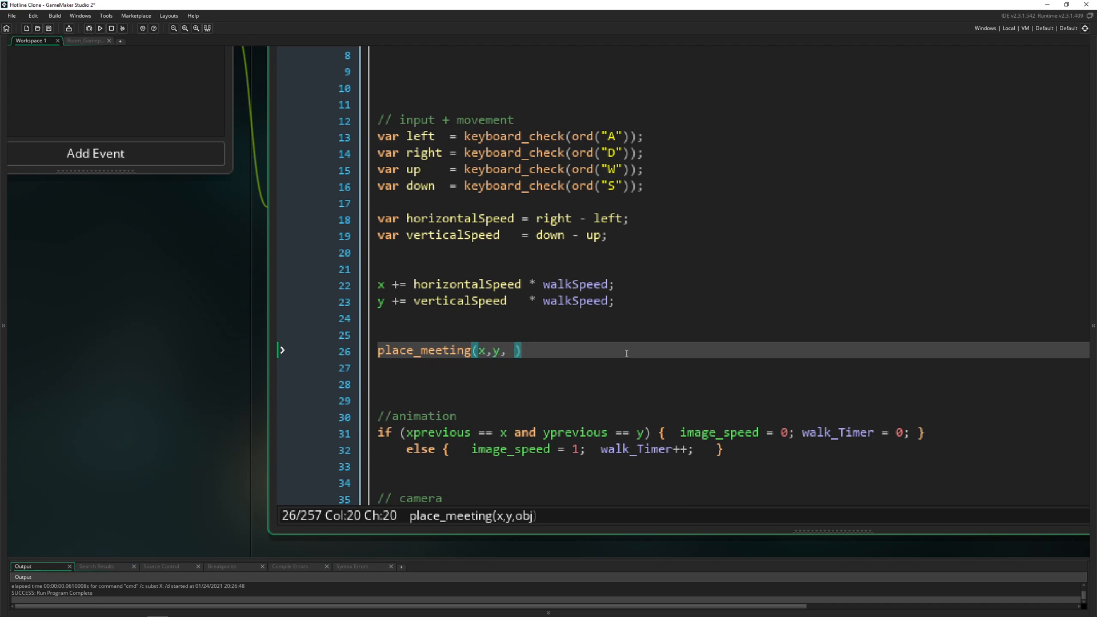
click(481, 350)
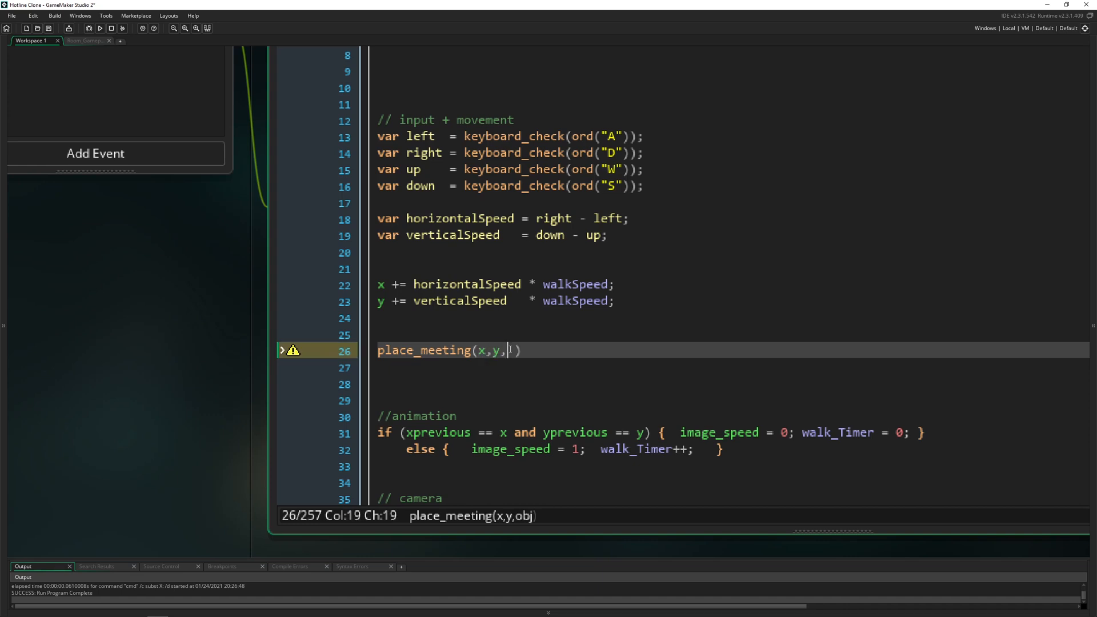
text(obk)
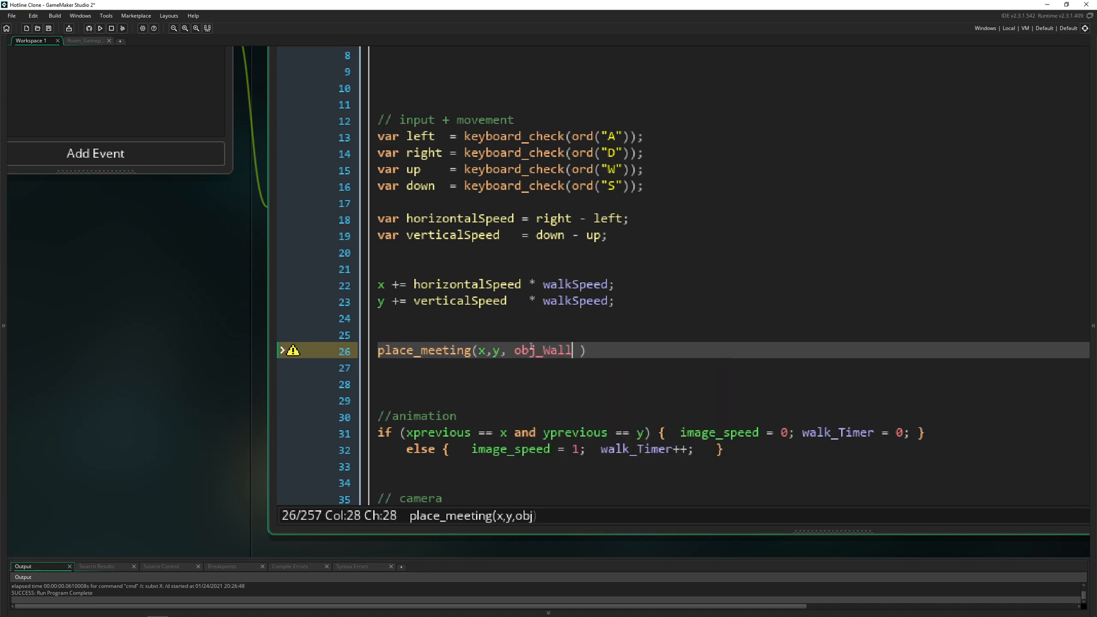
click(267, 40)
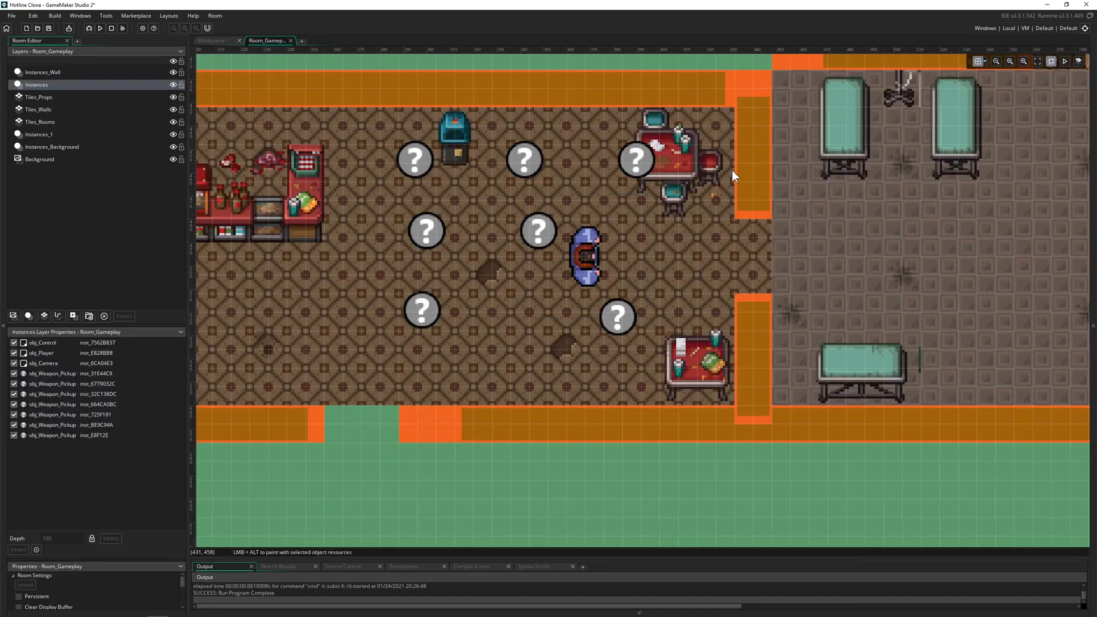
Toggle the Instances_Wall layer's visibility, then return to obj_Player's Step code
click(43, 71)
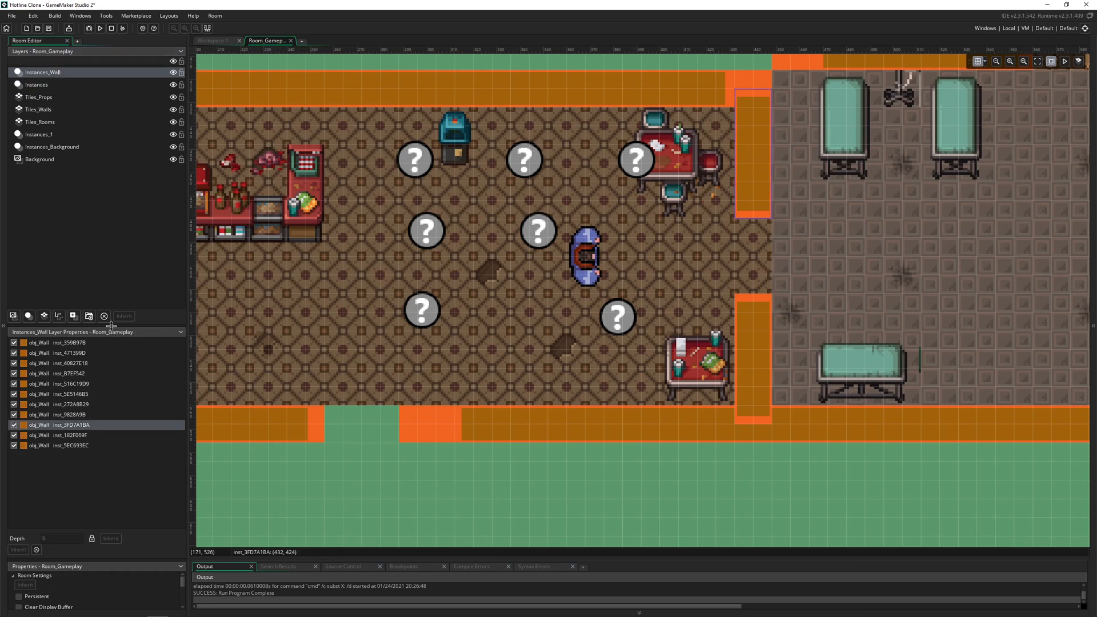
mouse_move(650, 155)
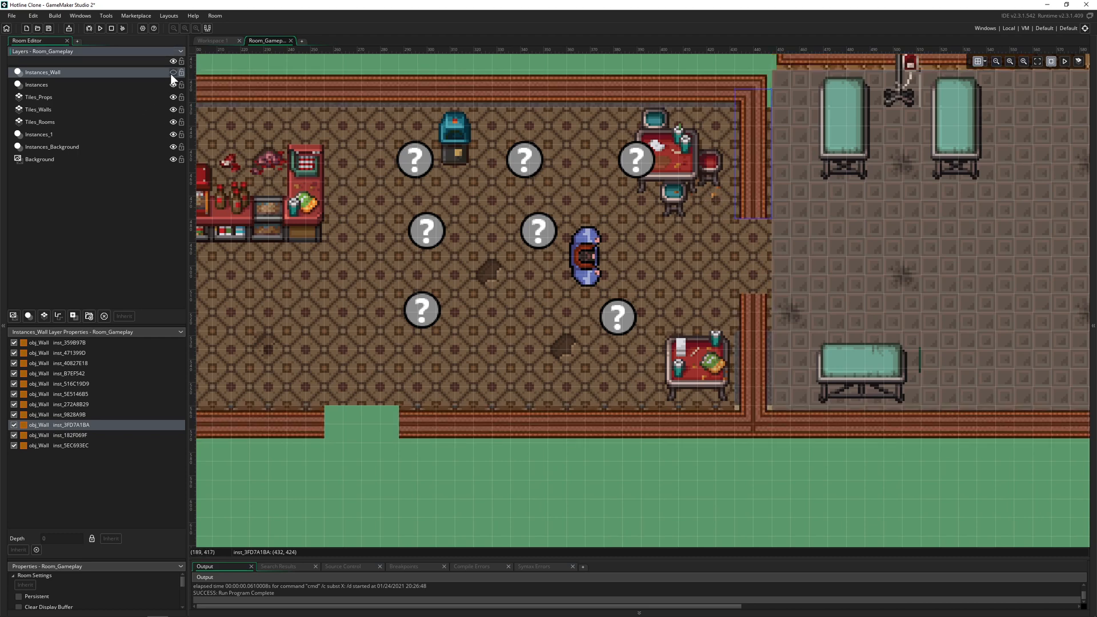
click(210, 41)
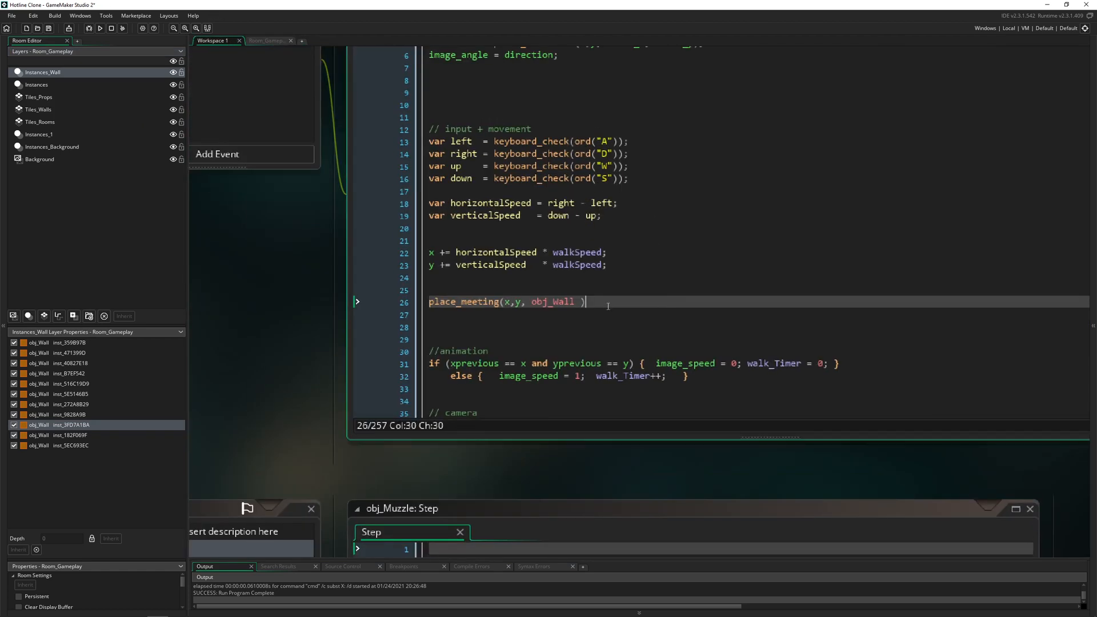
Wrap the x and y movement lines each in an if (!place_meeting(x,y, obj_Wall)) block
text(if ()
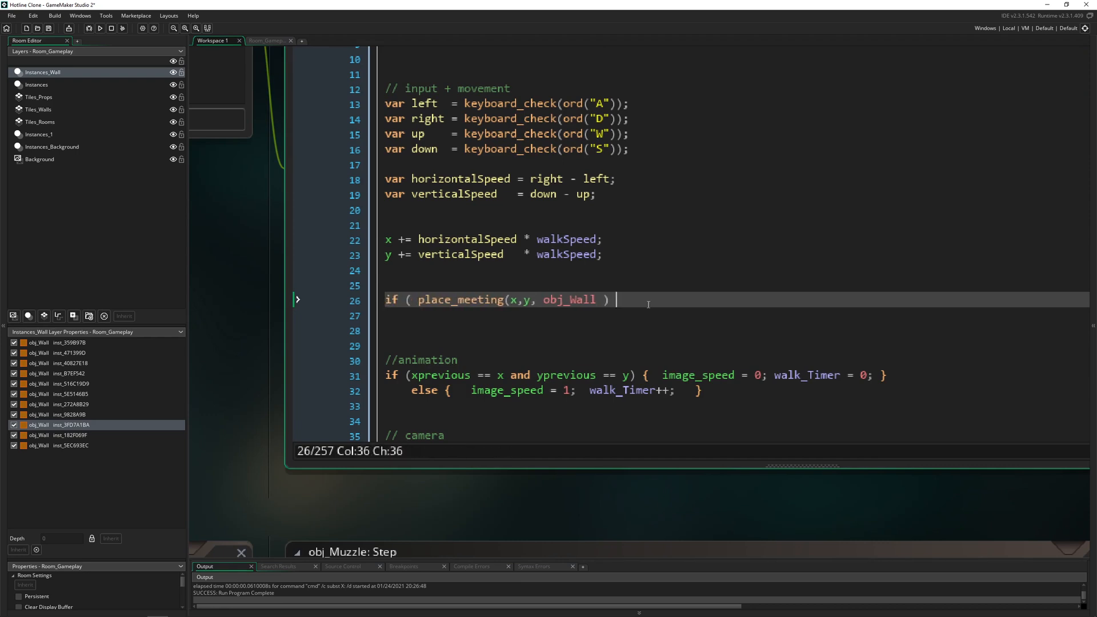
text({)
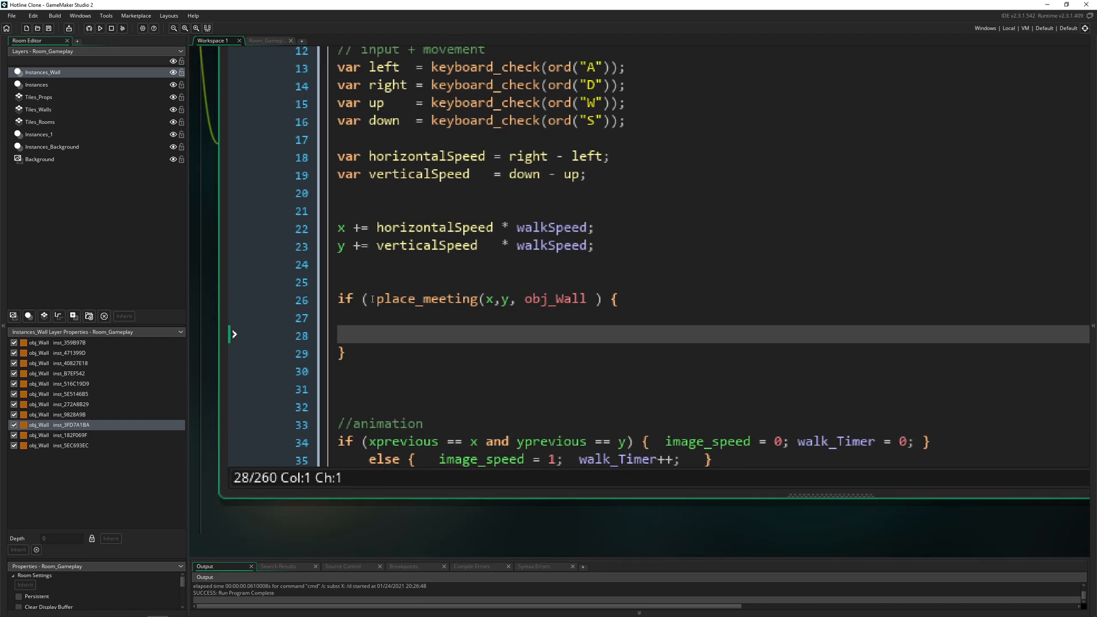
text(!)
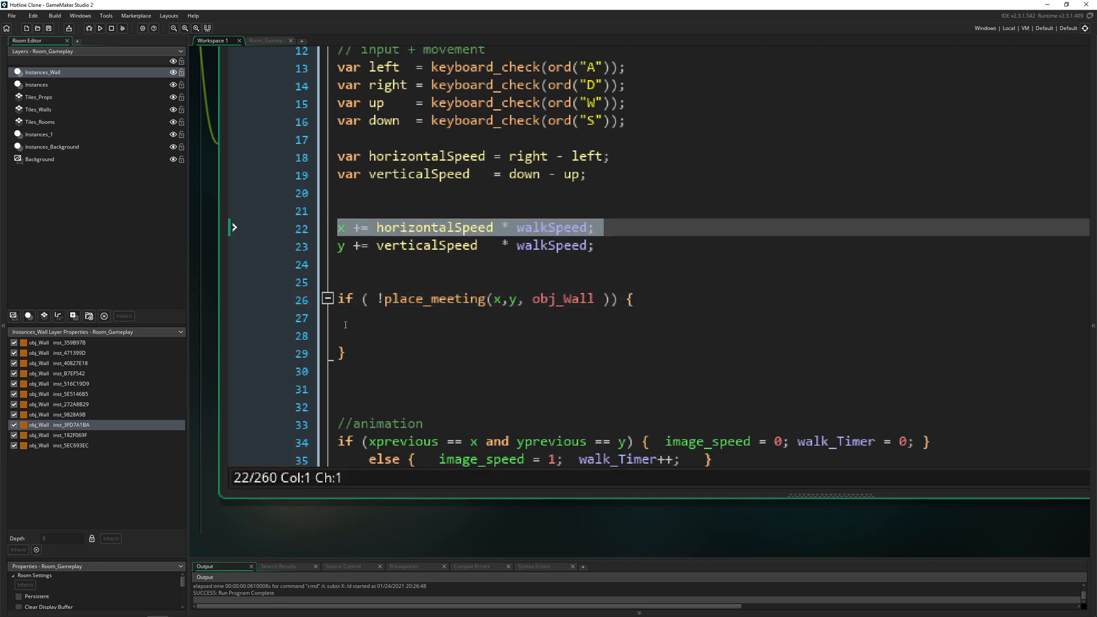
text(x += horizontalSpeed * walkSpeed;)
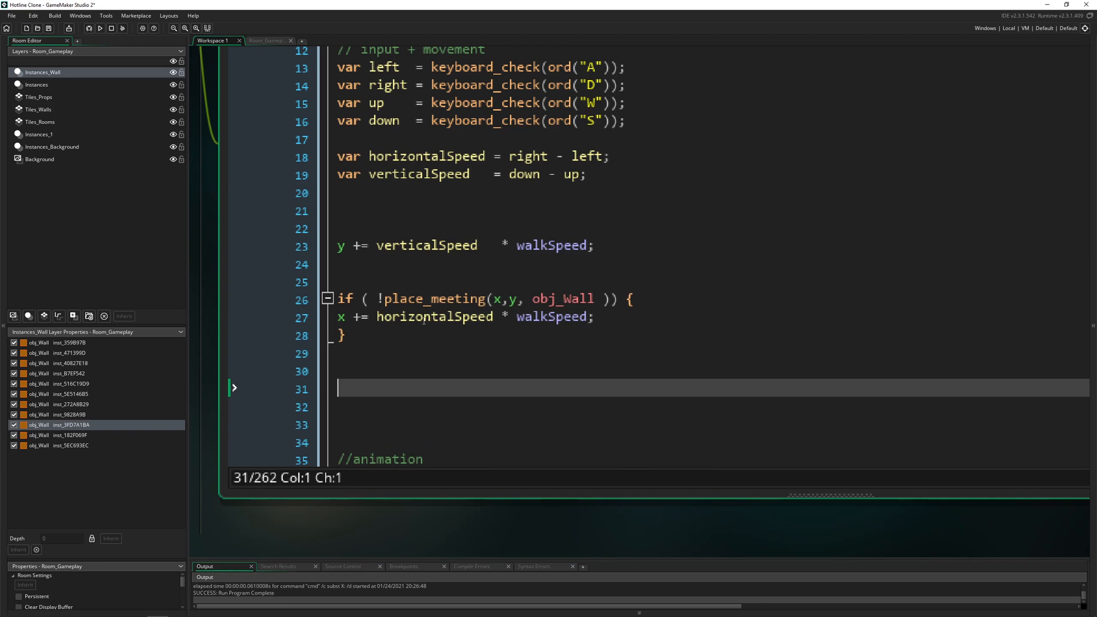
click(344, 335)
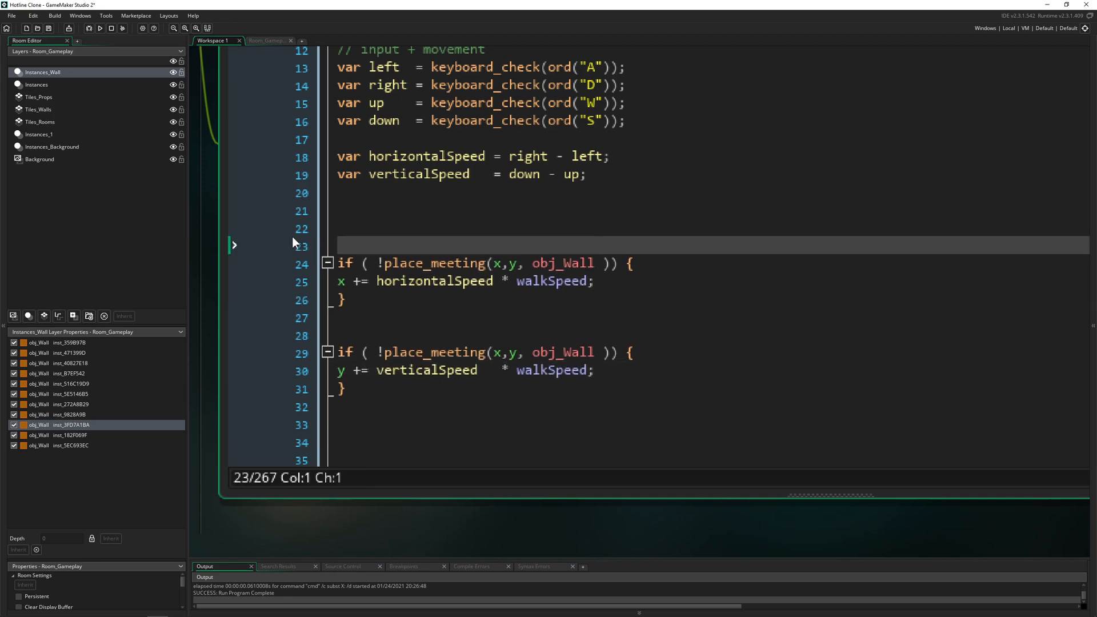
key(Backspace)
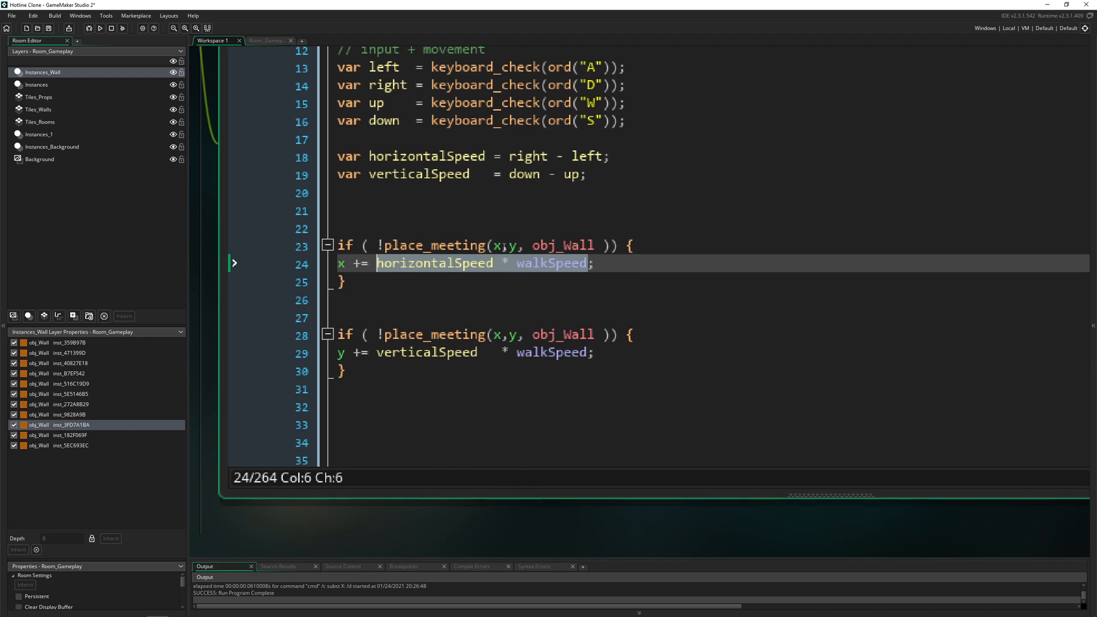
Declare var result_h = horizontalSpeed * walkSpeed; above the horizontal check
text(+ ())
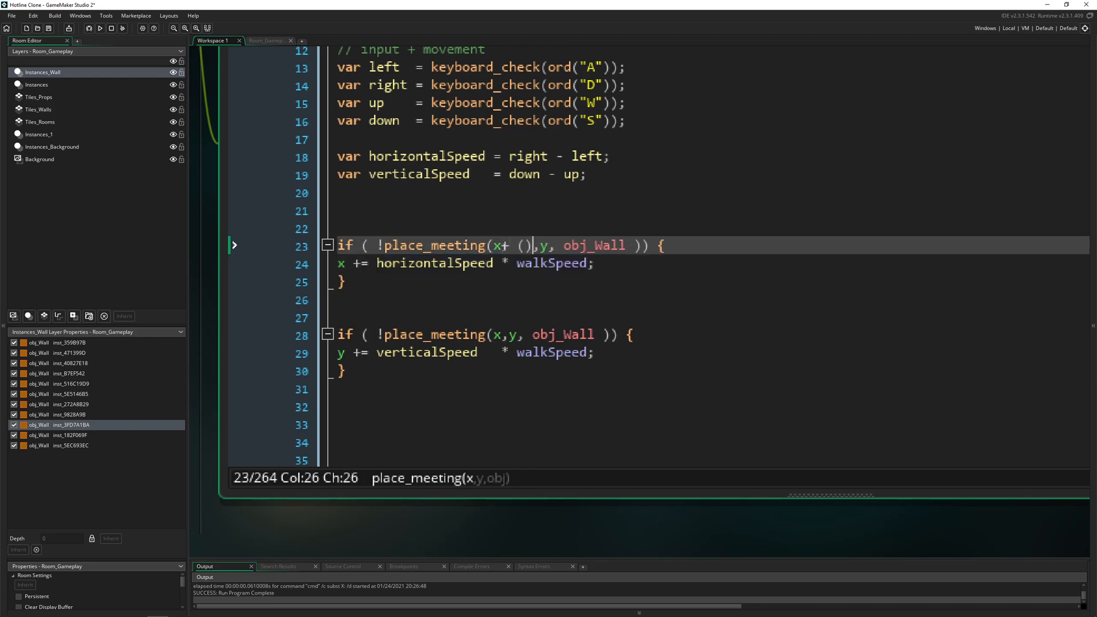
text(horizontalSpeed * walkSpeed)
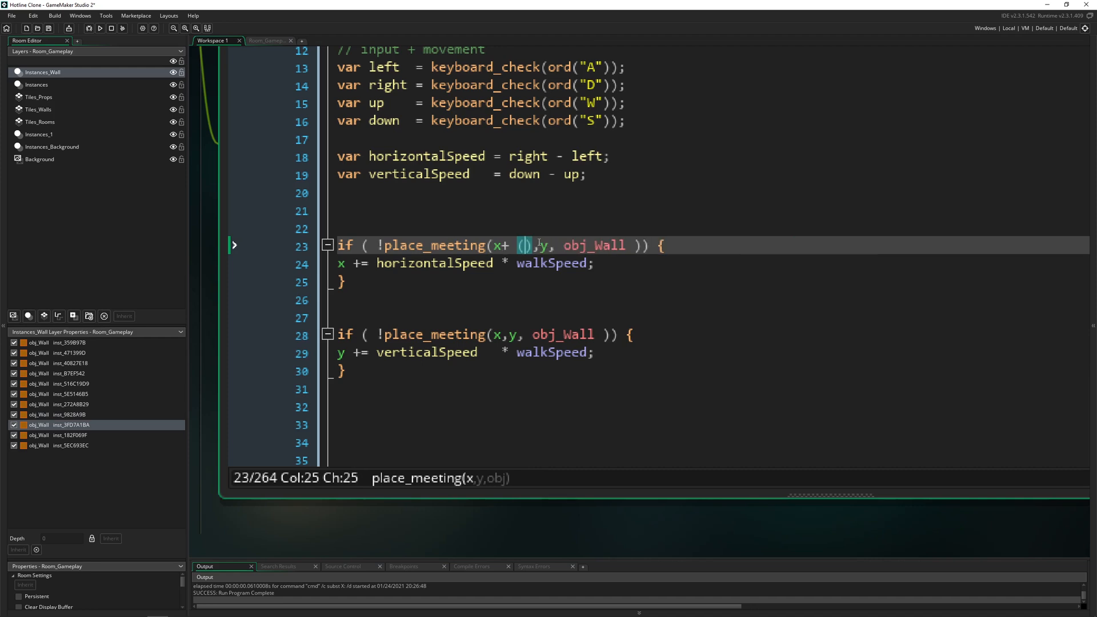
click(353, 198)
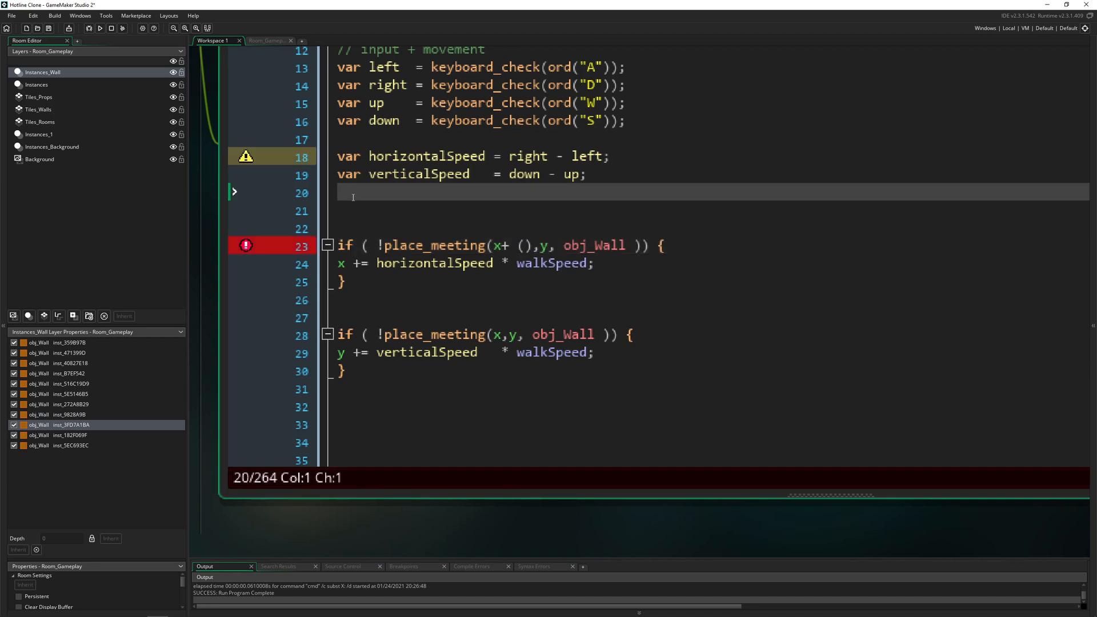
text(var)
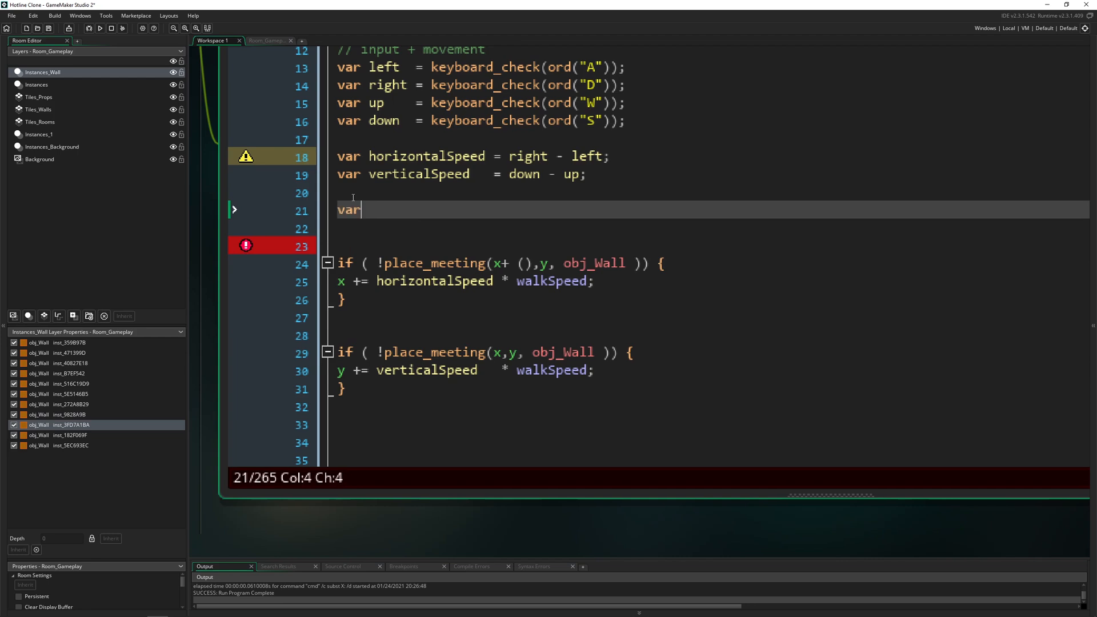
text(re)
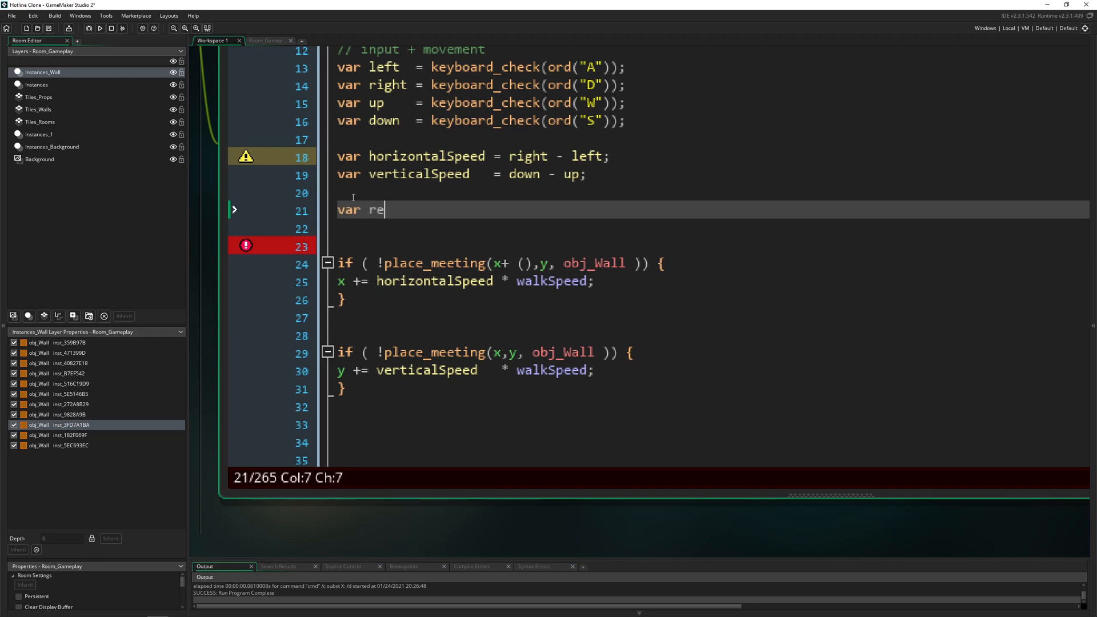
text(sult_)
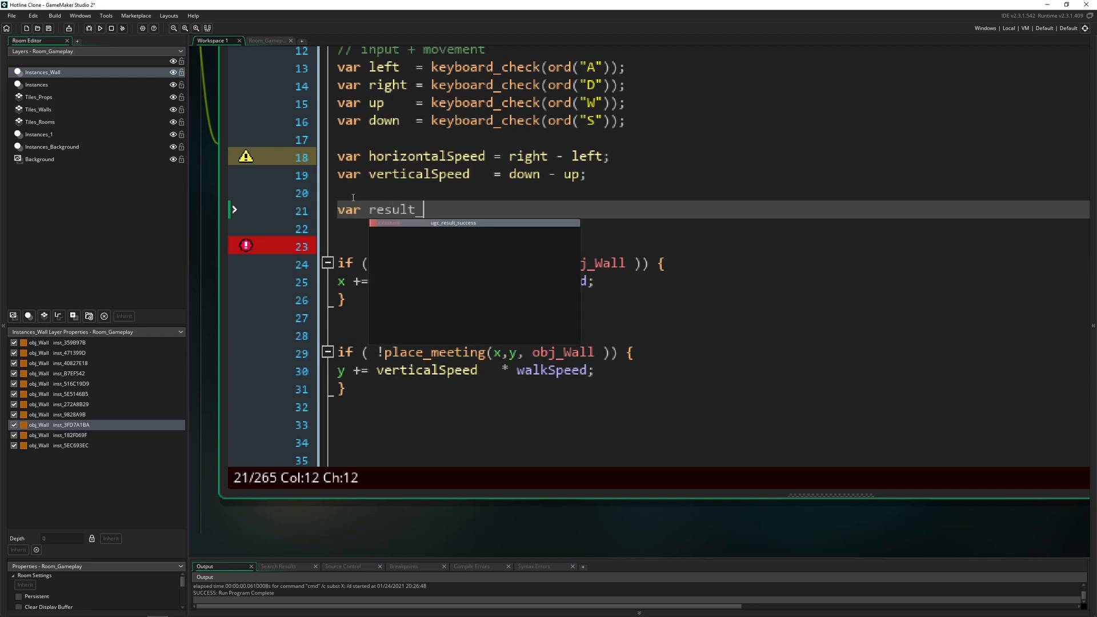
text(h =)
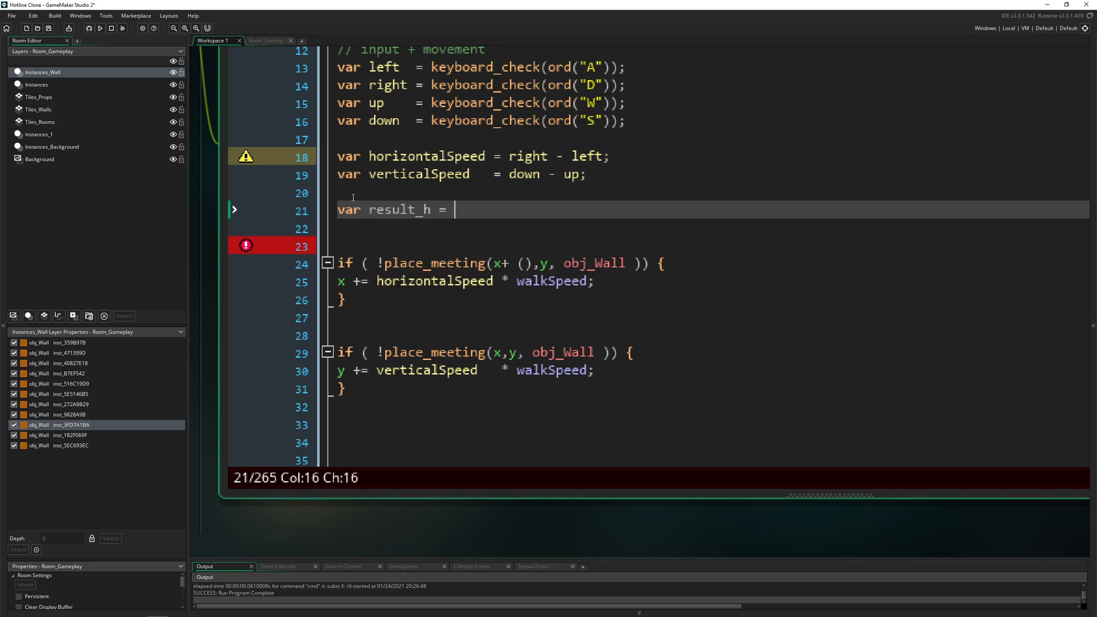
text(horizontalSpeed * walkSpeed)
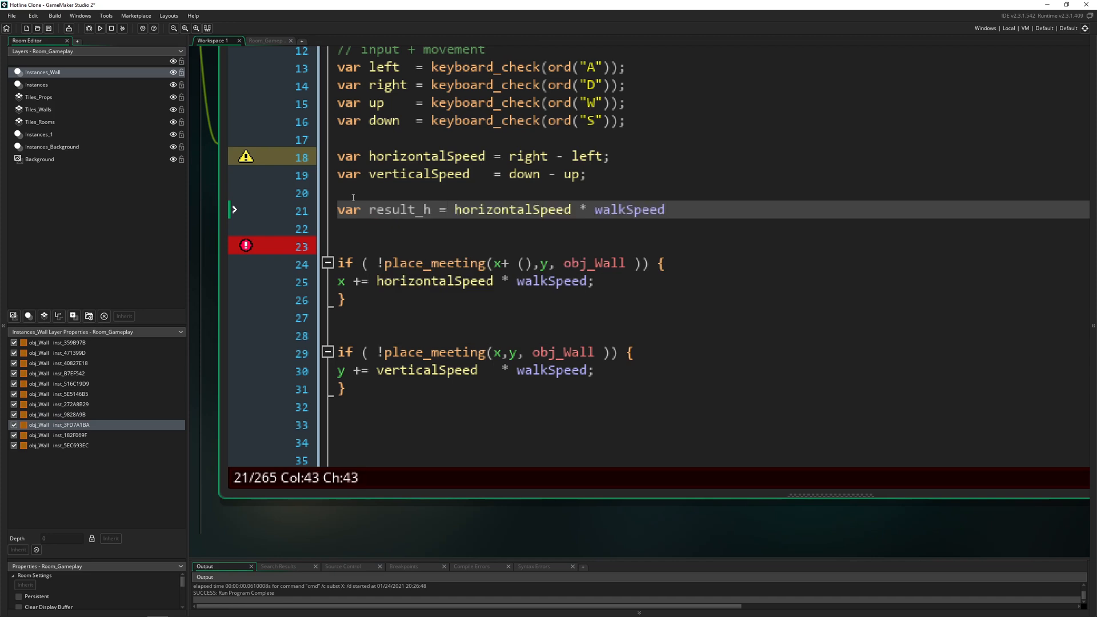
text(;)
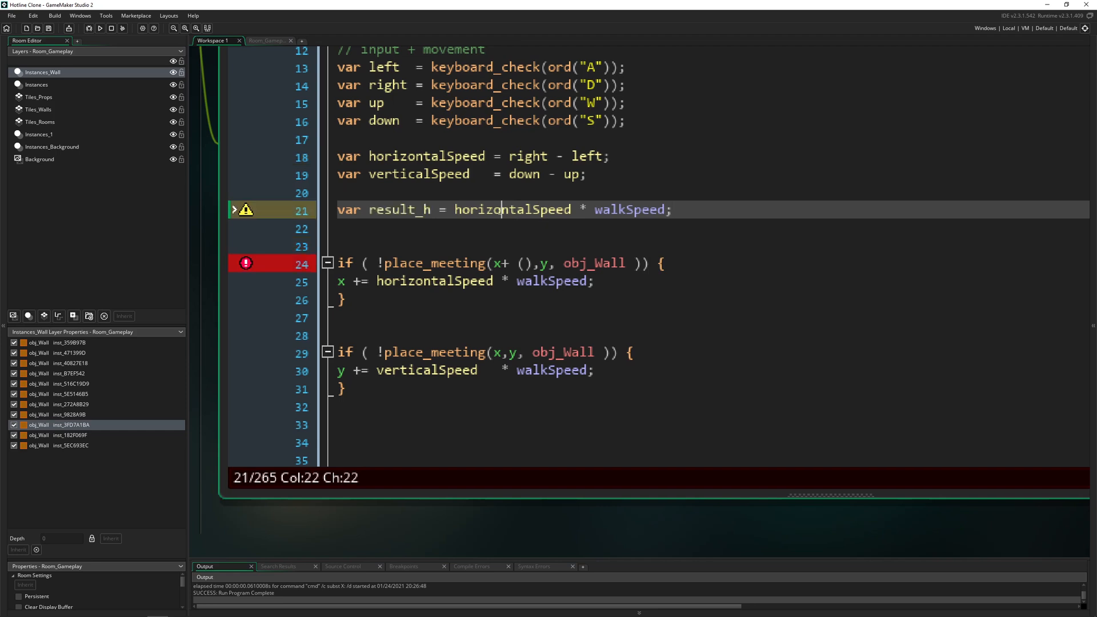
Make the horizontal check place_meeting(x + result_h, y, obj_Wall) and ready a line for result_v
double_click(629, 209)
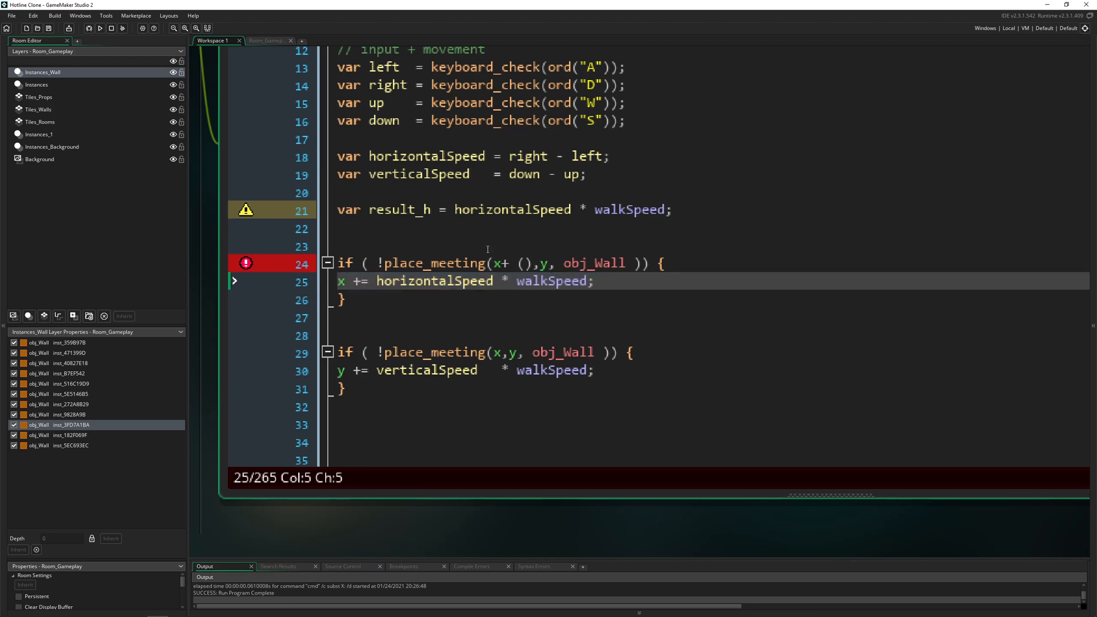
double_click(398, 209)
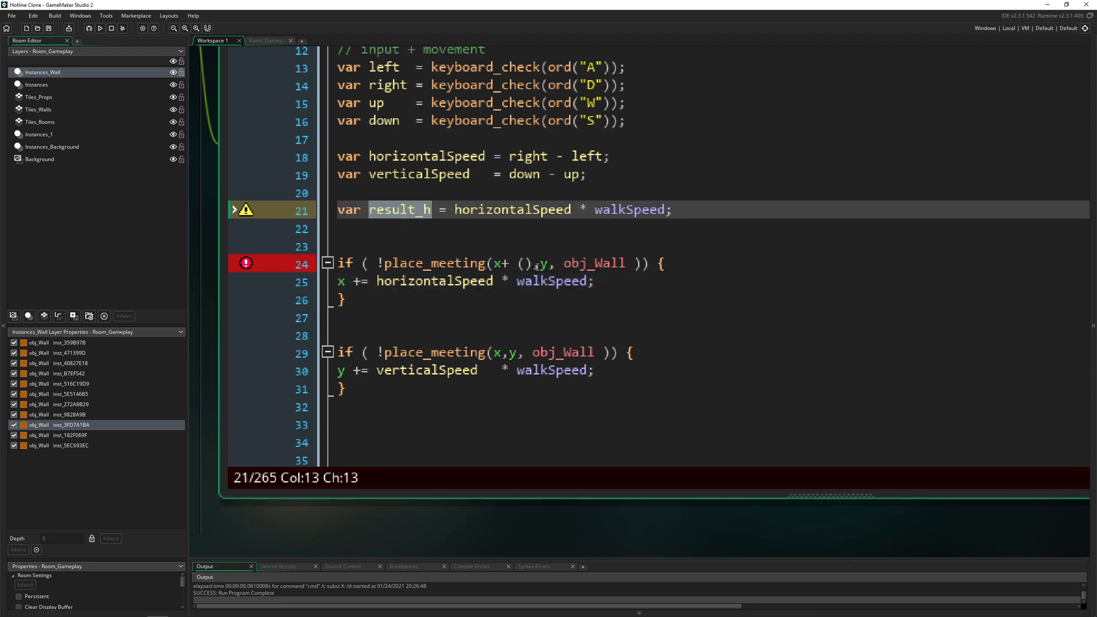
text(result_h)
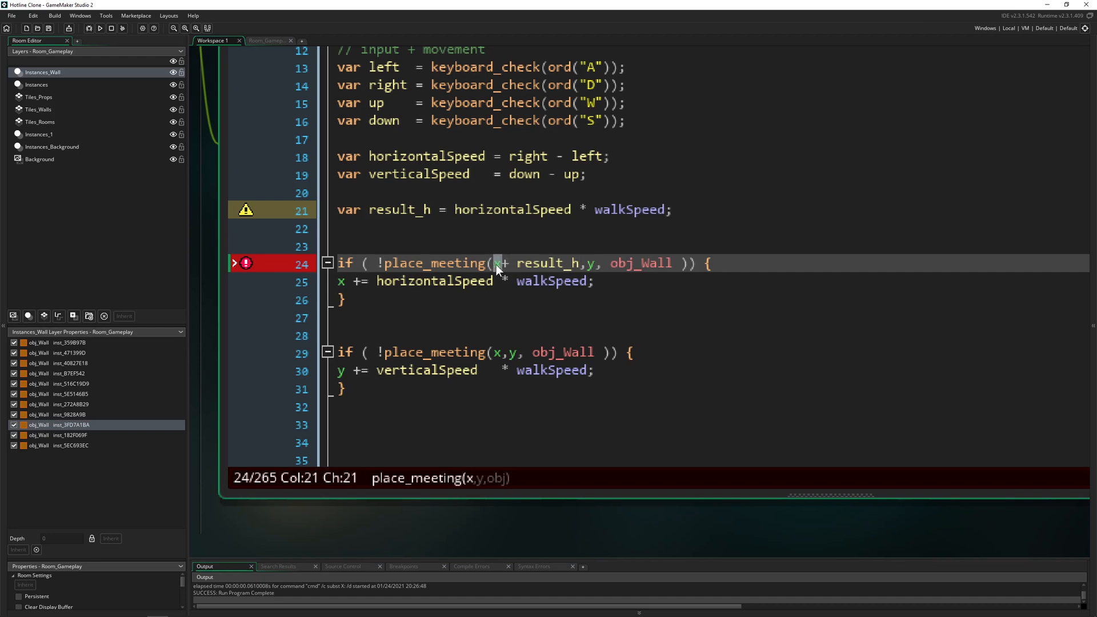
click(409, 209)
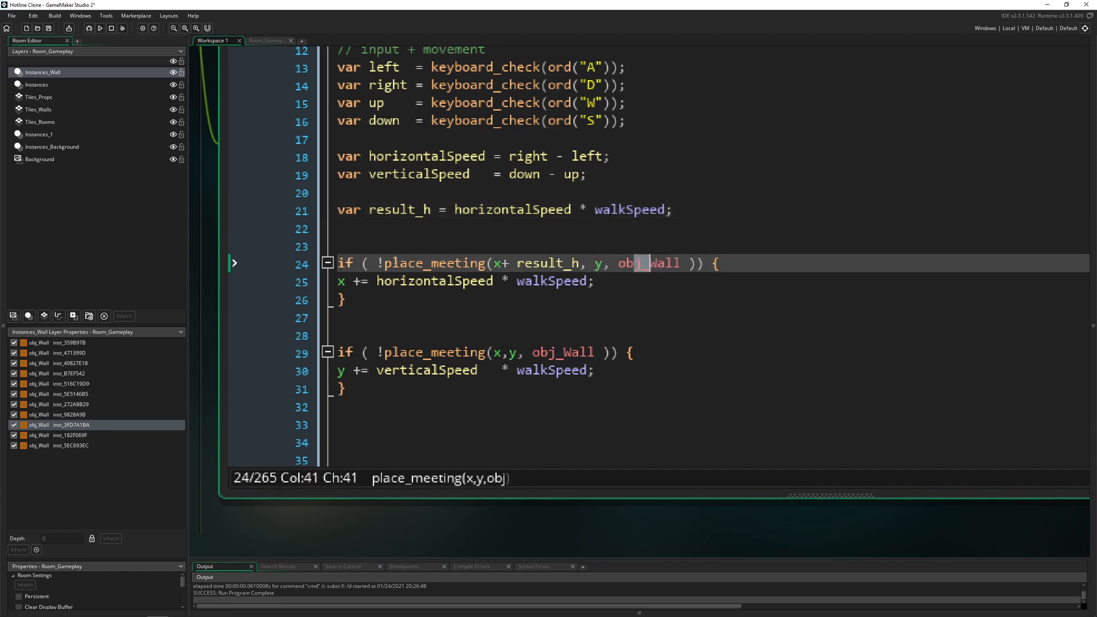
click(378, 263)
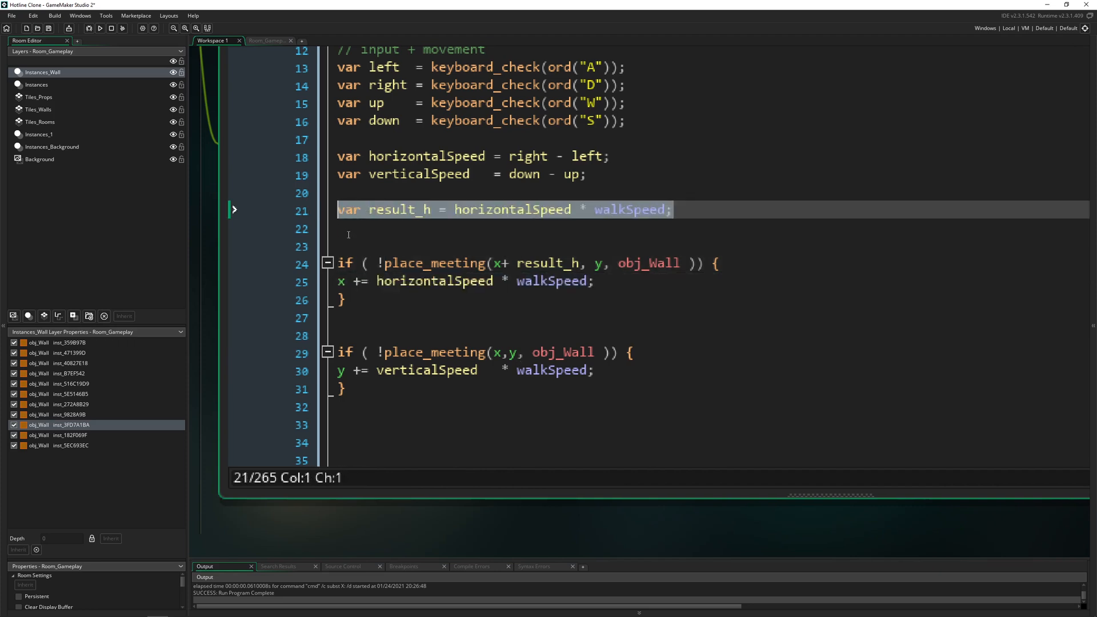
Declare var result_v = verticalSpeed * walkSpeed; and check place_meeting(x, y + result_v, obj_Wall)
text(var result_v = horizontalSpeed * walkSpeed;)
click(485, 352)
text(+)
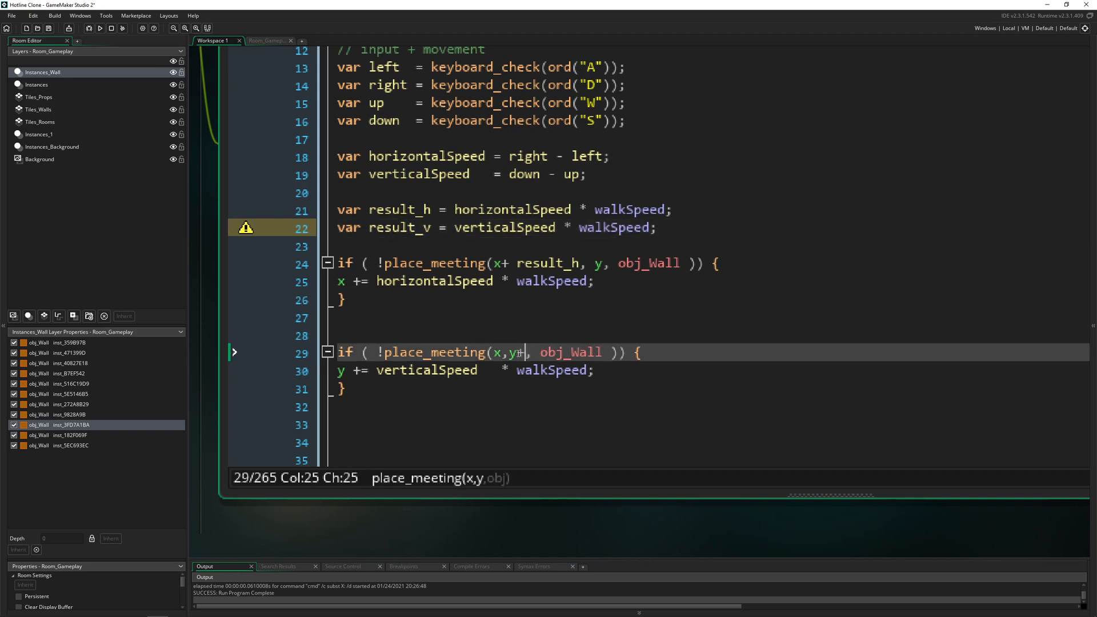
text(result_v)
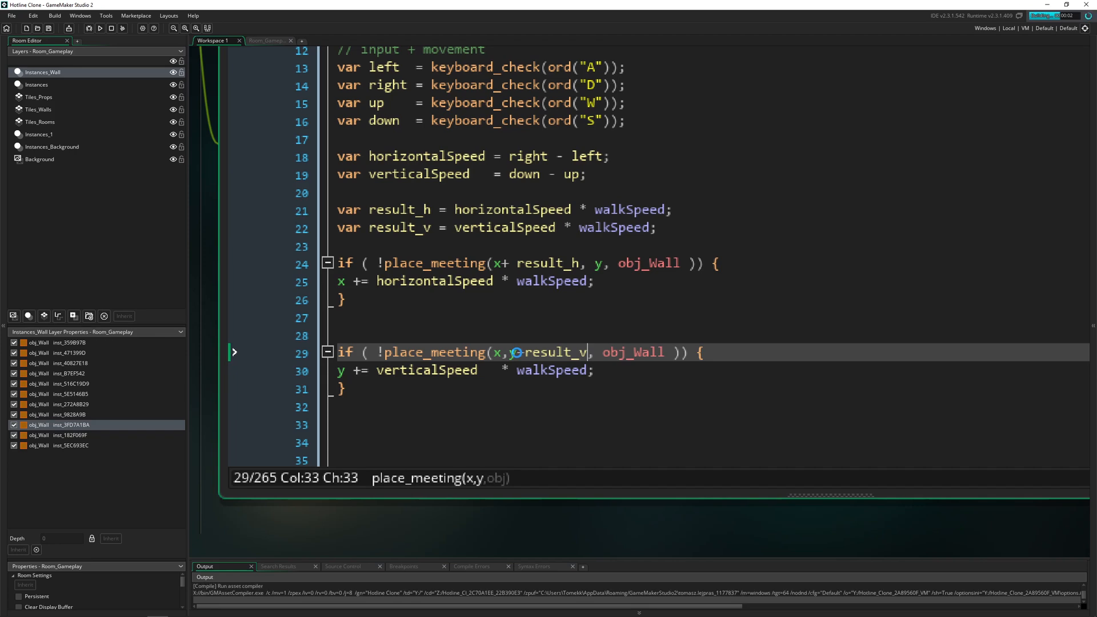
click(100, 27)
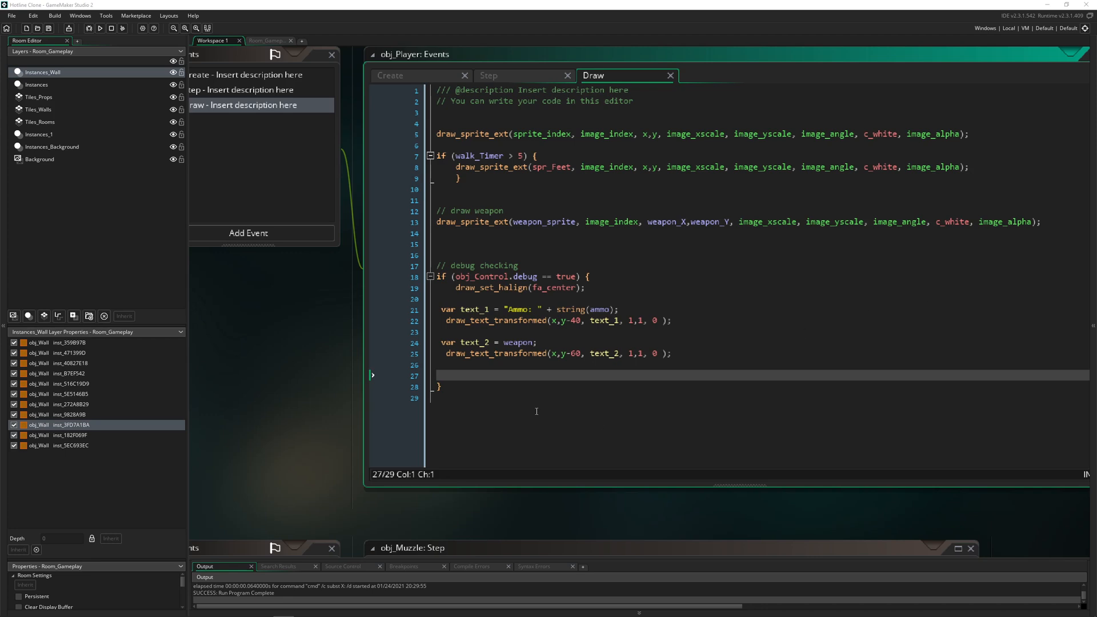
Add draw_rectangle(bbox_left, bbox_top, bbox_right, bbox_bottom, 1); to obj_Player's debug Draw block
text(draw_rectangle(bbox_left, bbox_top, bbox_right, bbox_bottom, 1);)
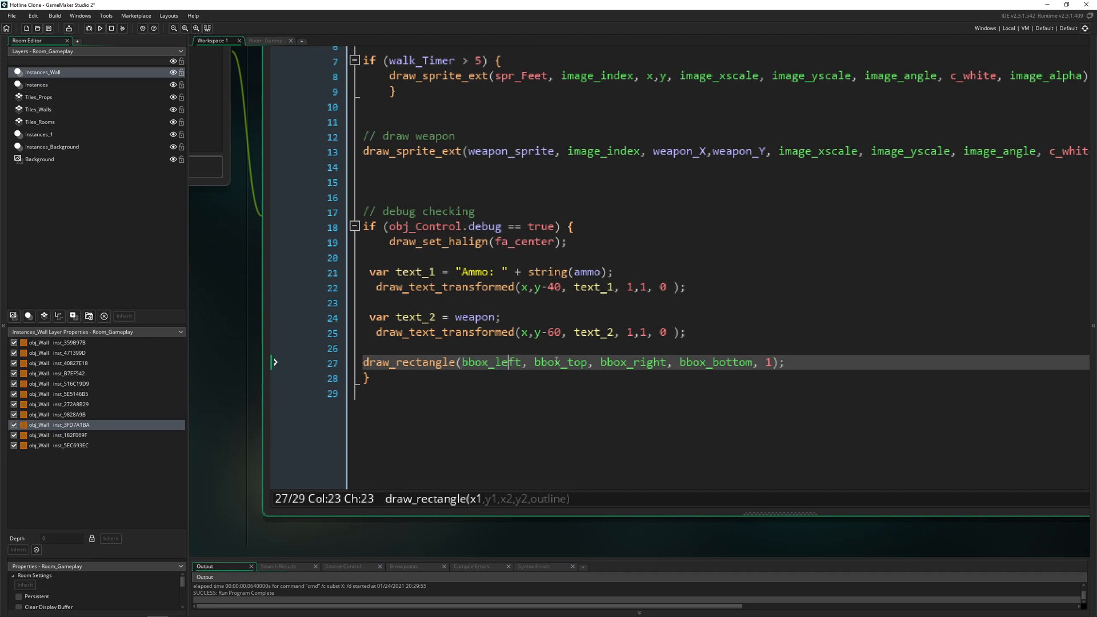
double_click(490, 362)
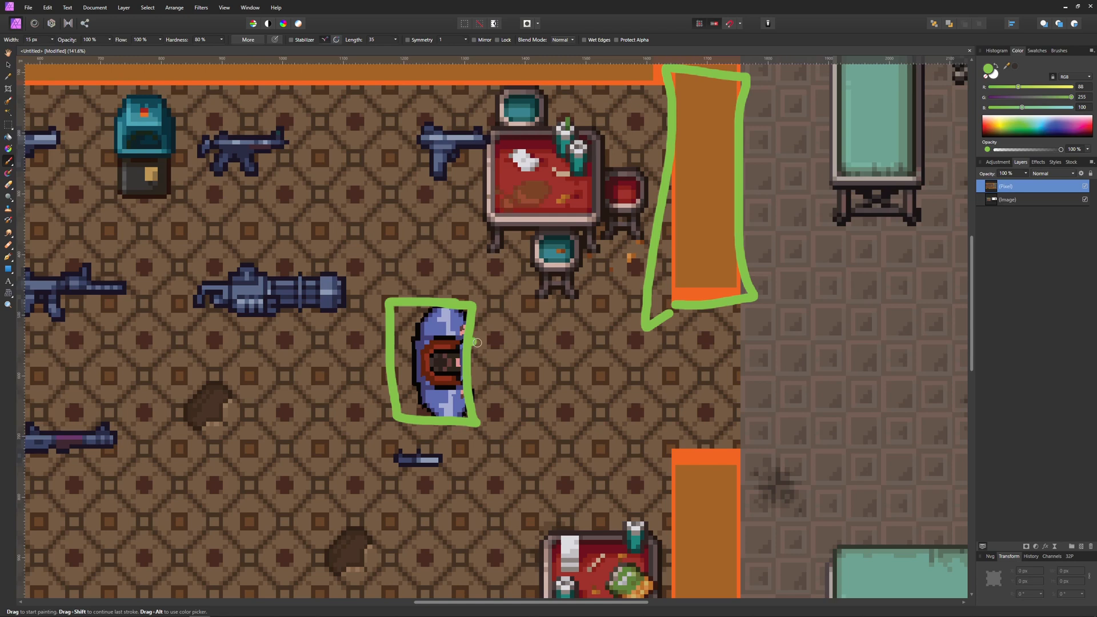
mouse_move(515, 311)
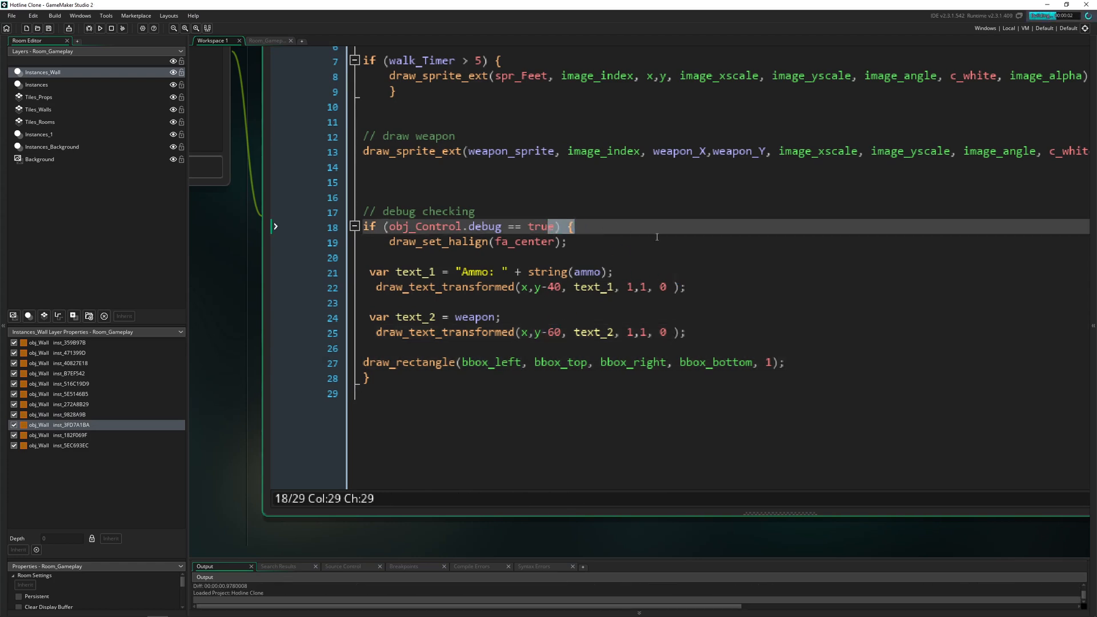
Run the game (F5) to check the player's collision box outline
click(99, 28)
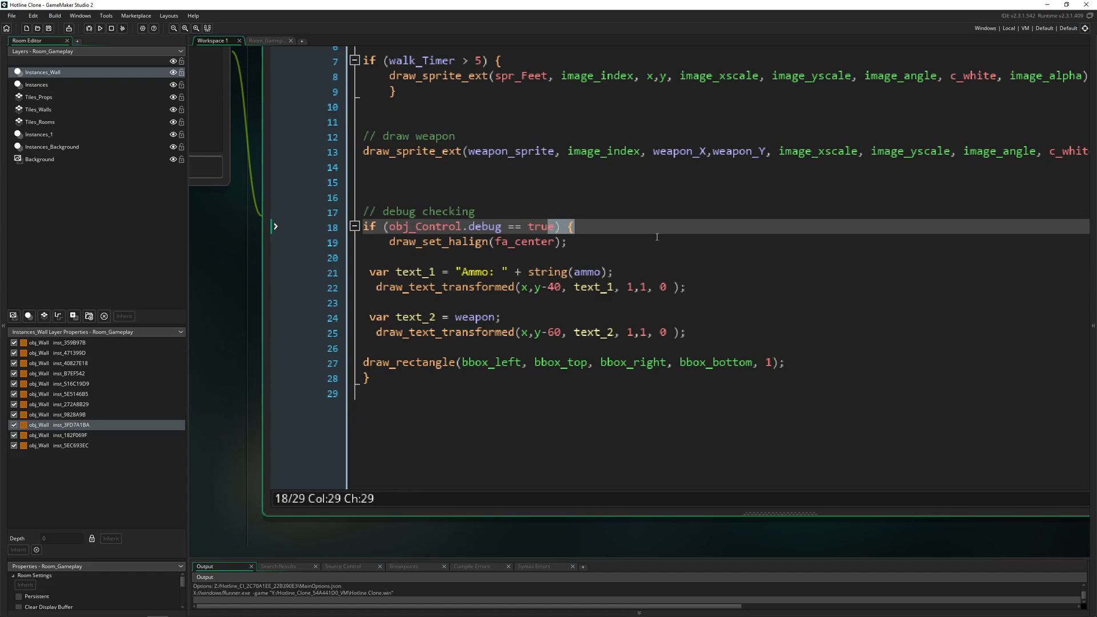
click(100, 27)
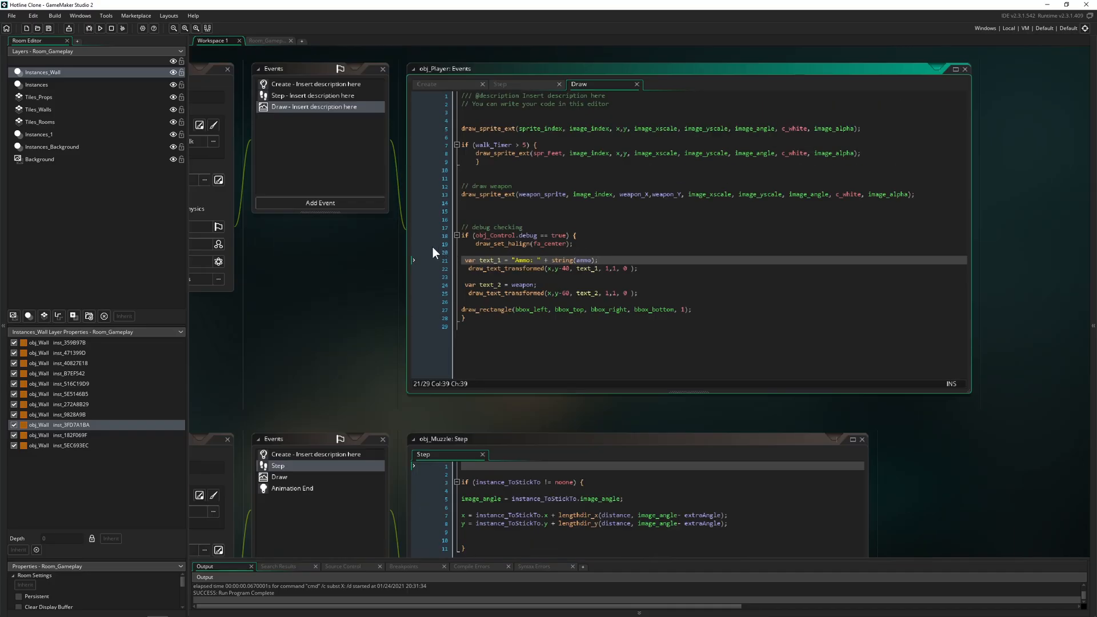
Set image_angle_ = direction in Step and initialise image_angle_ = 0; in Create
click(526, 129)
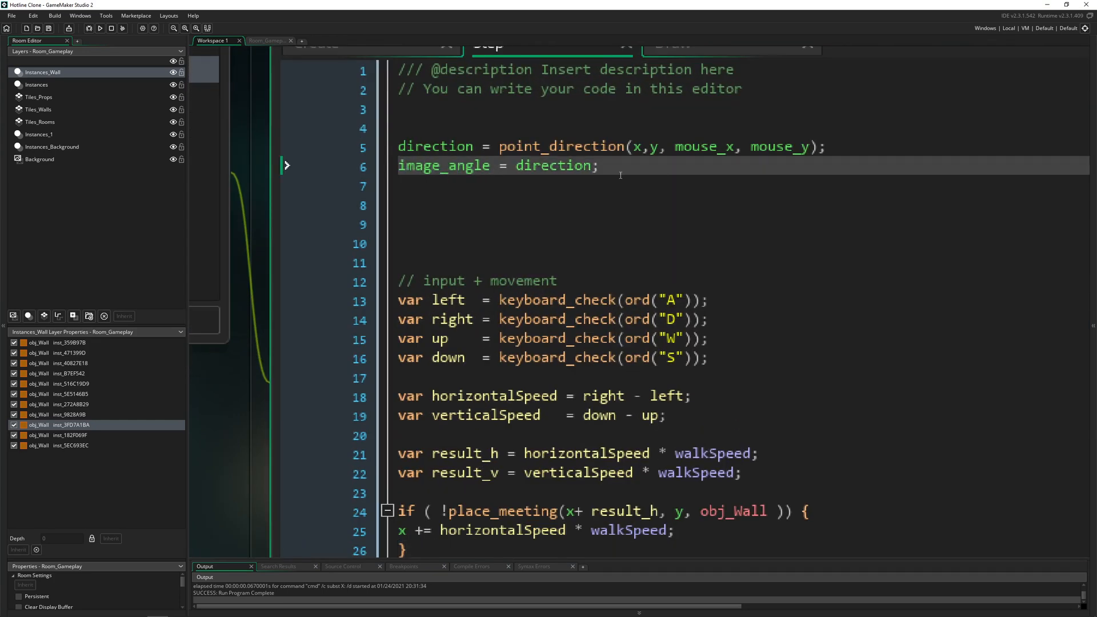
text(_)
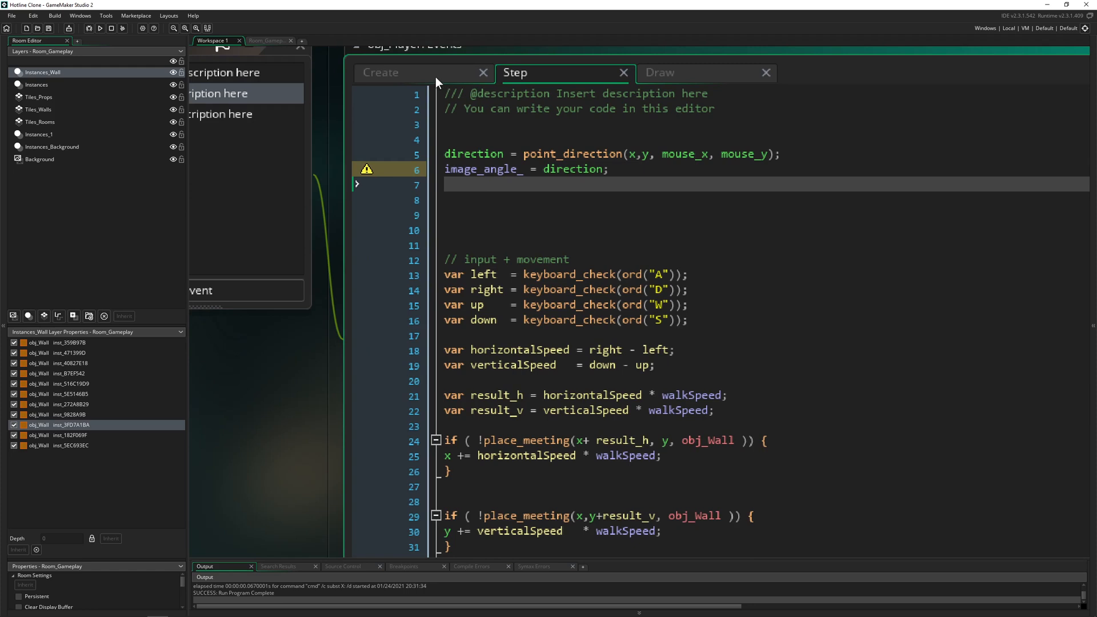
click(382, 73)
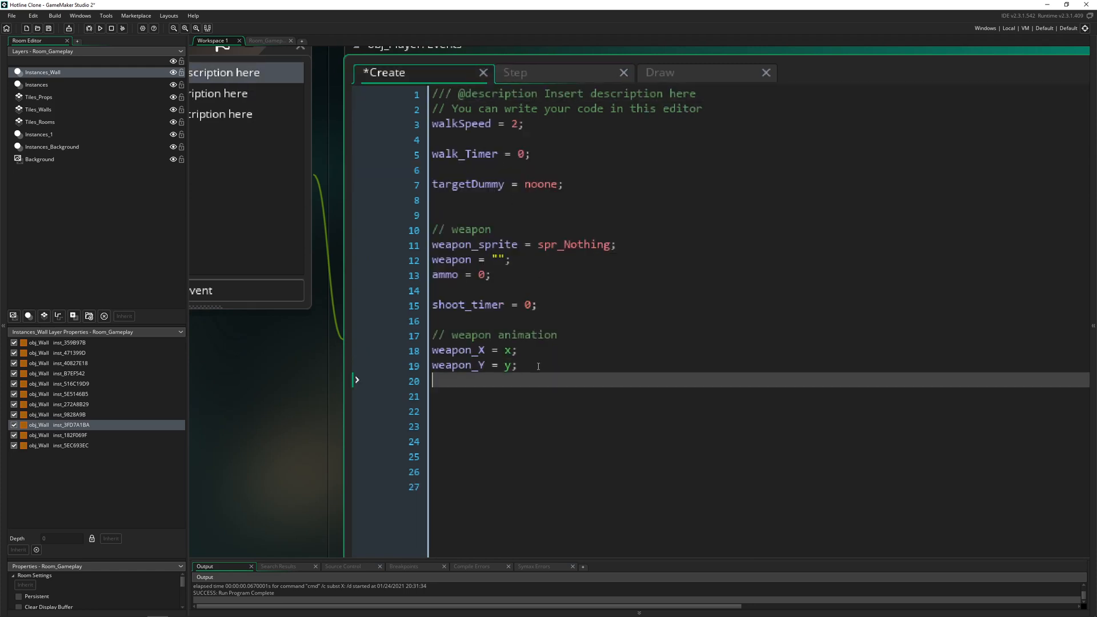
text(image_angle_ = ;)
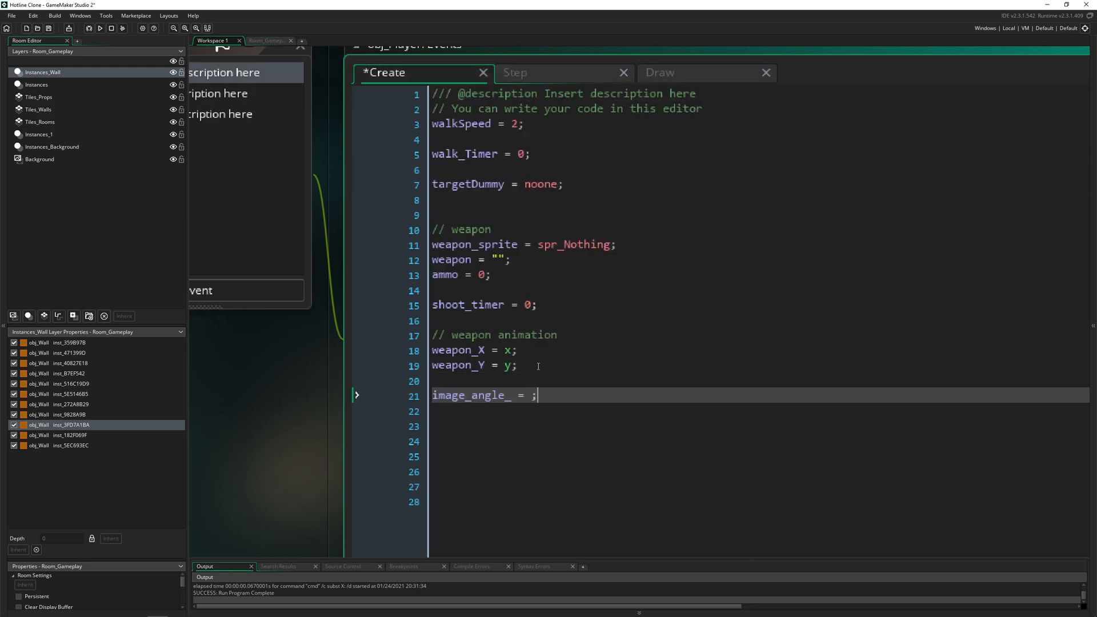
text(0)
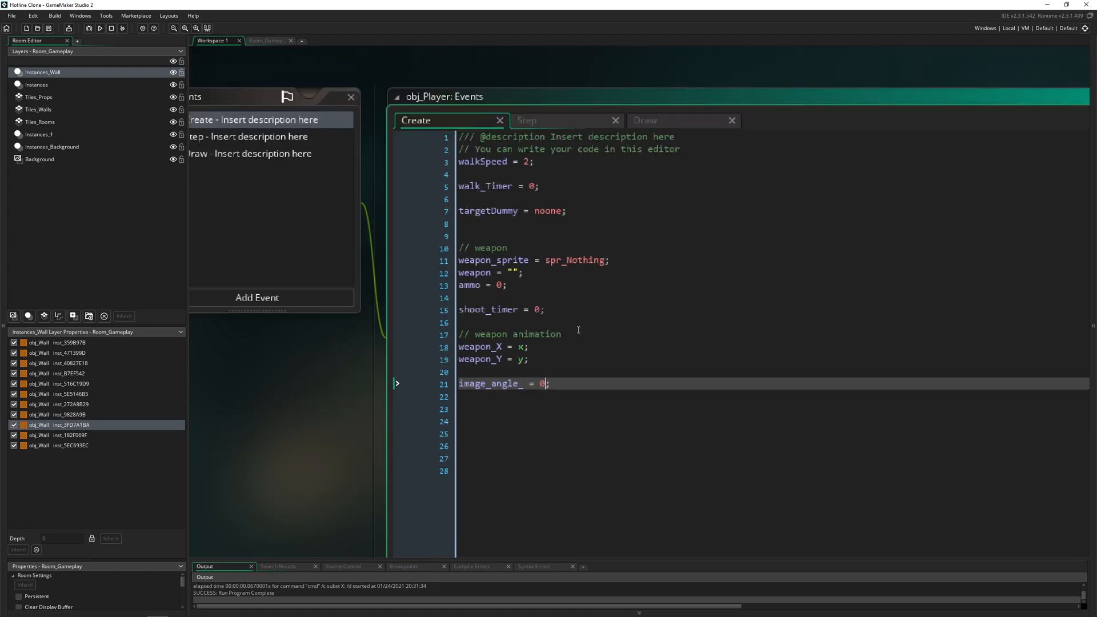
mouse_move(595, 168)
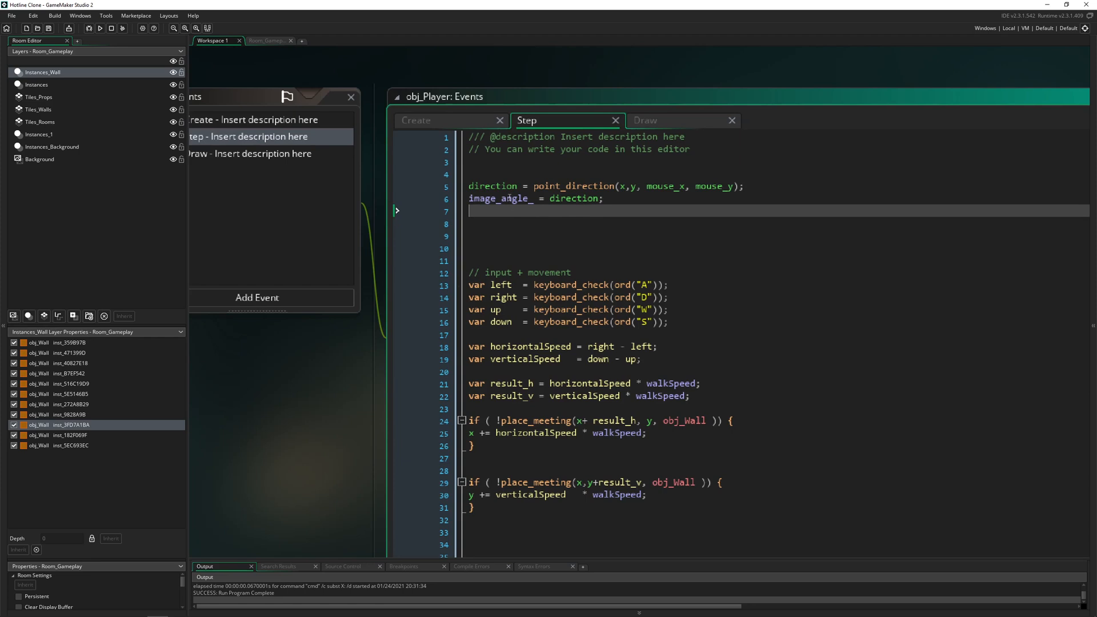
double_click(498, 198)
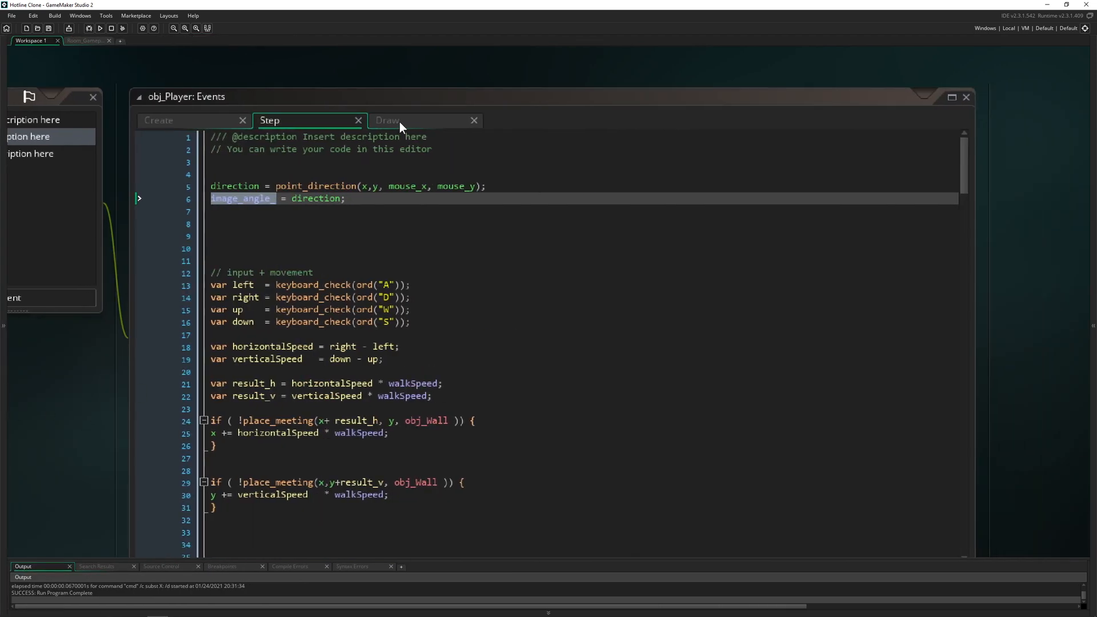
click(390, 120)
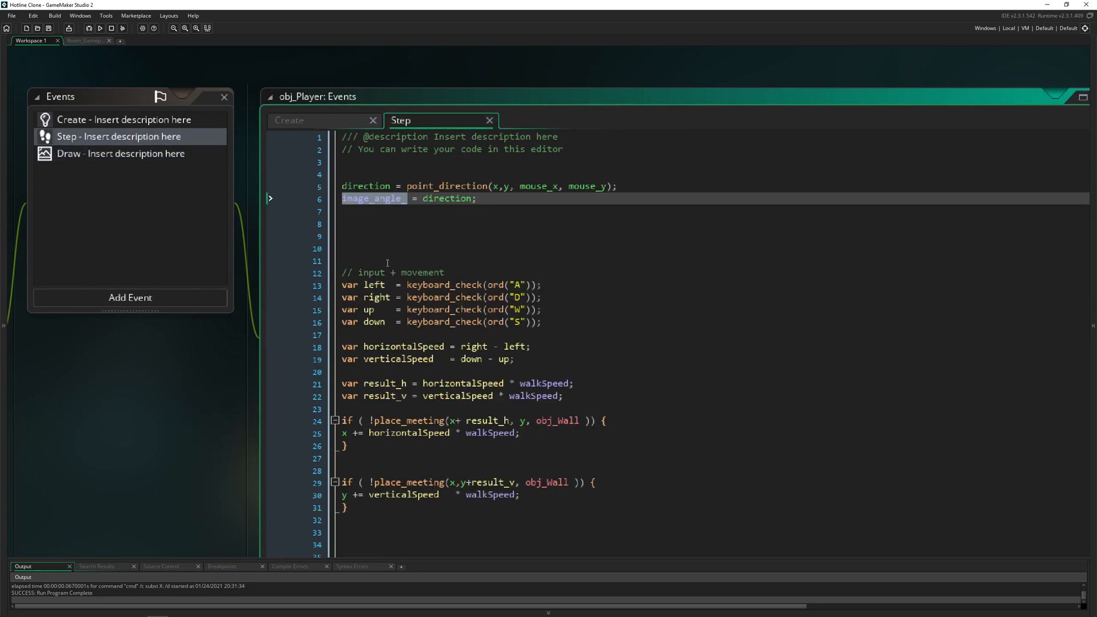
Scroll down the Step event to the shotgun and throw-weapon code using image_angle_
scroll(down, 3)
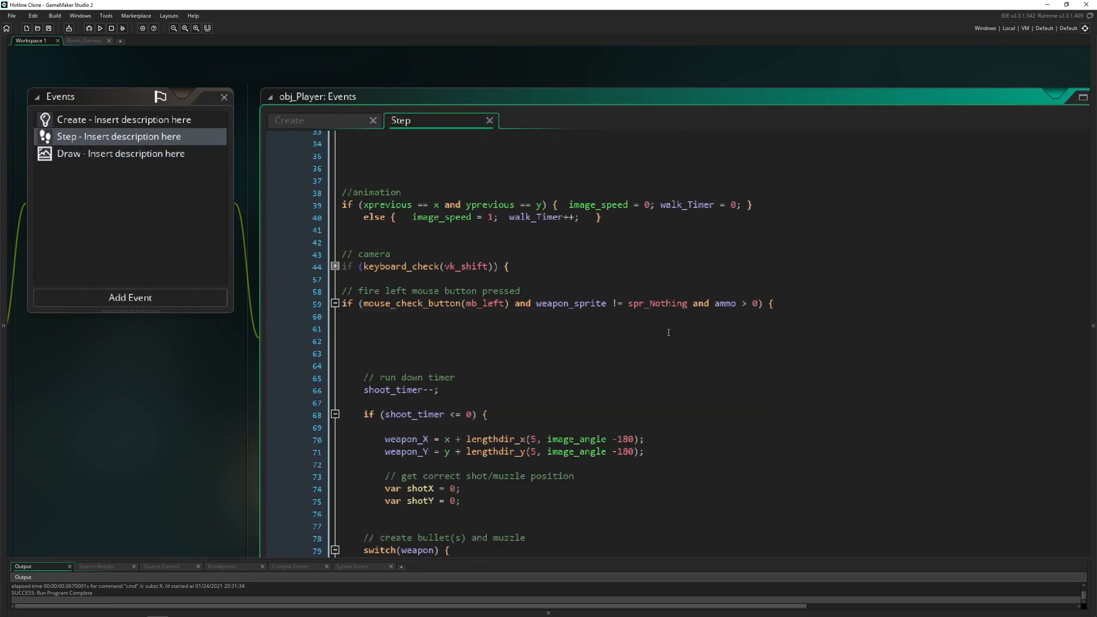
scroll(down, 3)
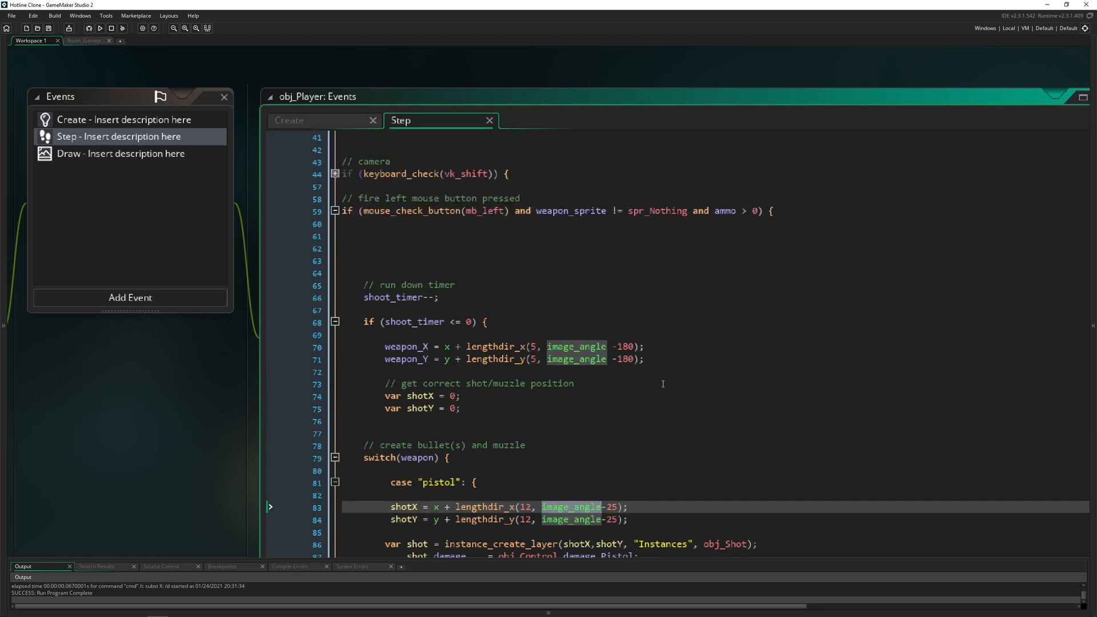
mouse_move(603, 338)
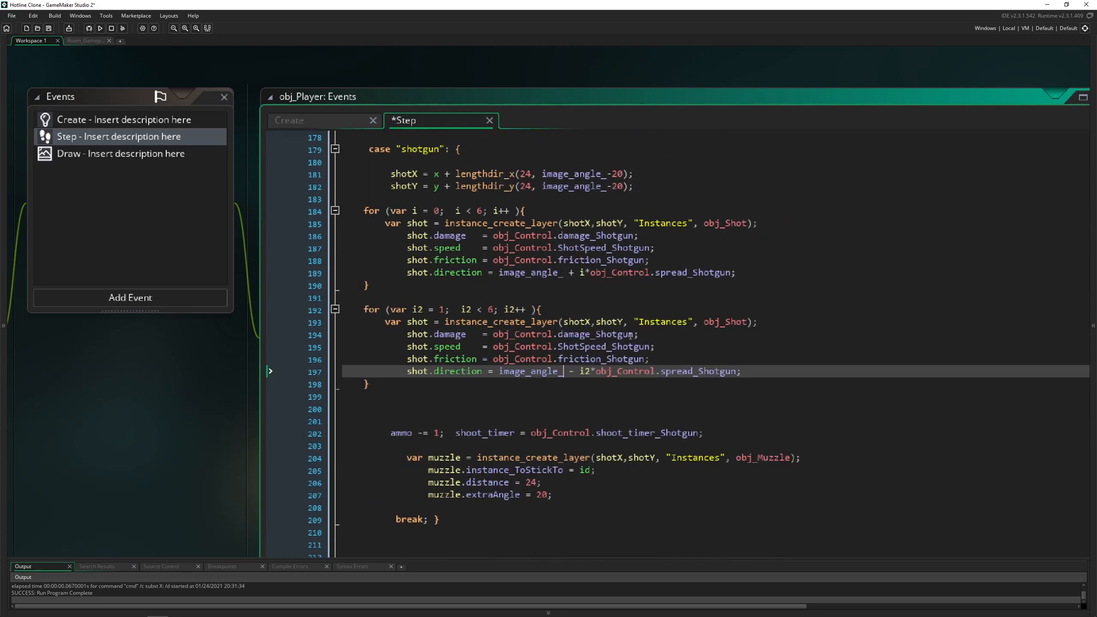
scroll(down, 3)
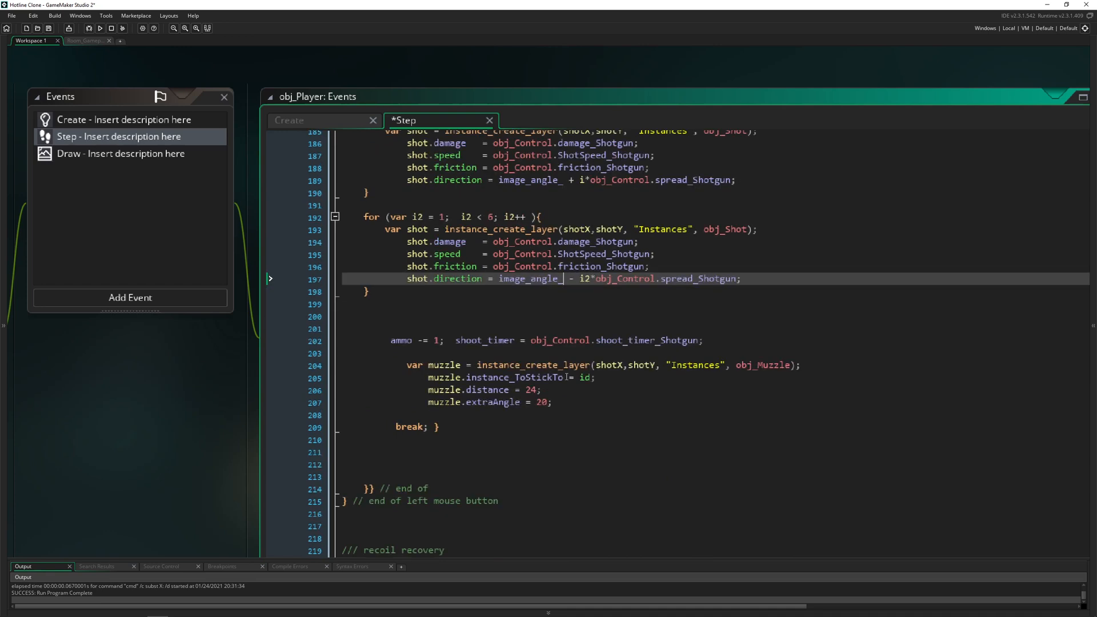
scroll(down, 3)
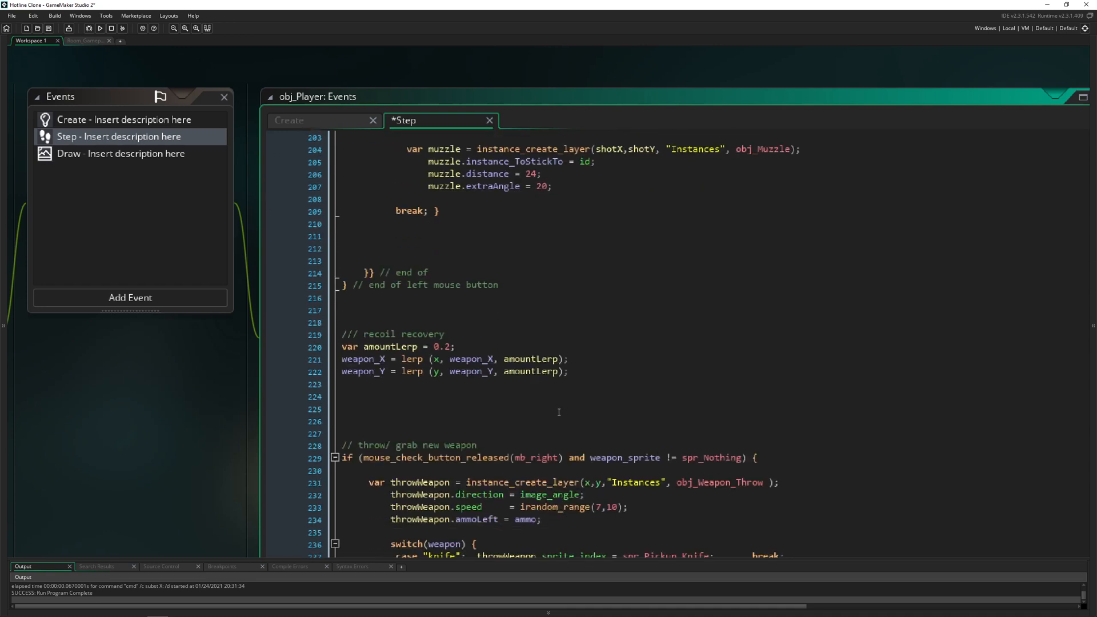
scroll(down, 3)
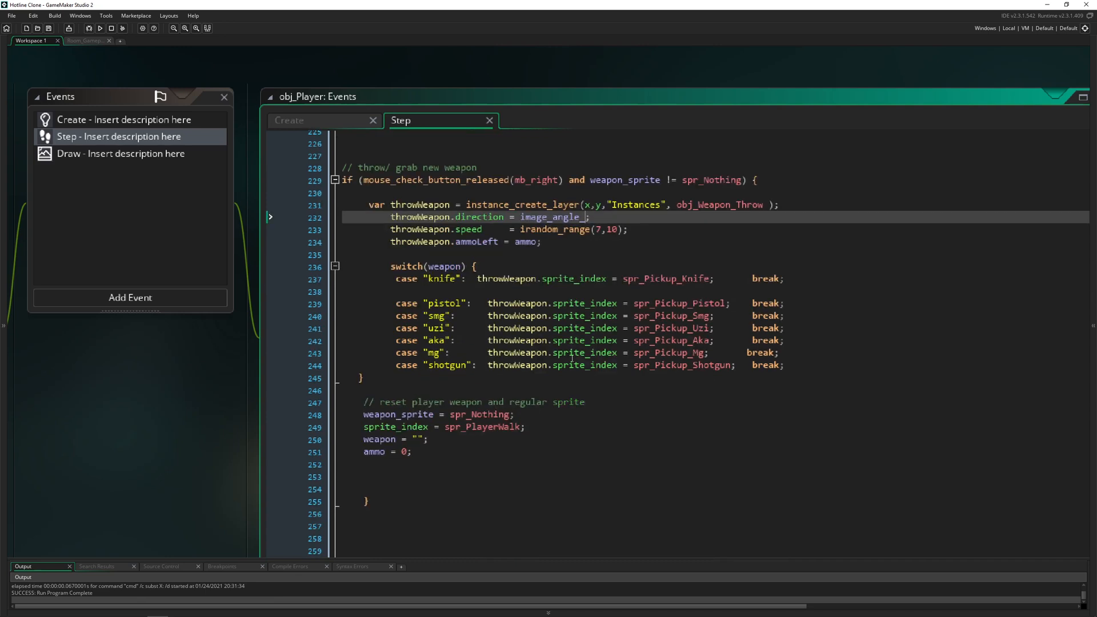
click(101, 27)
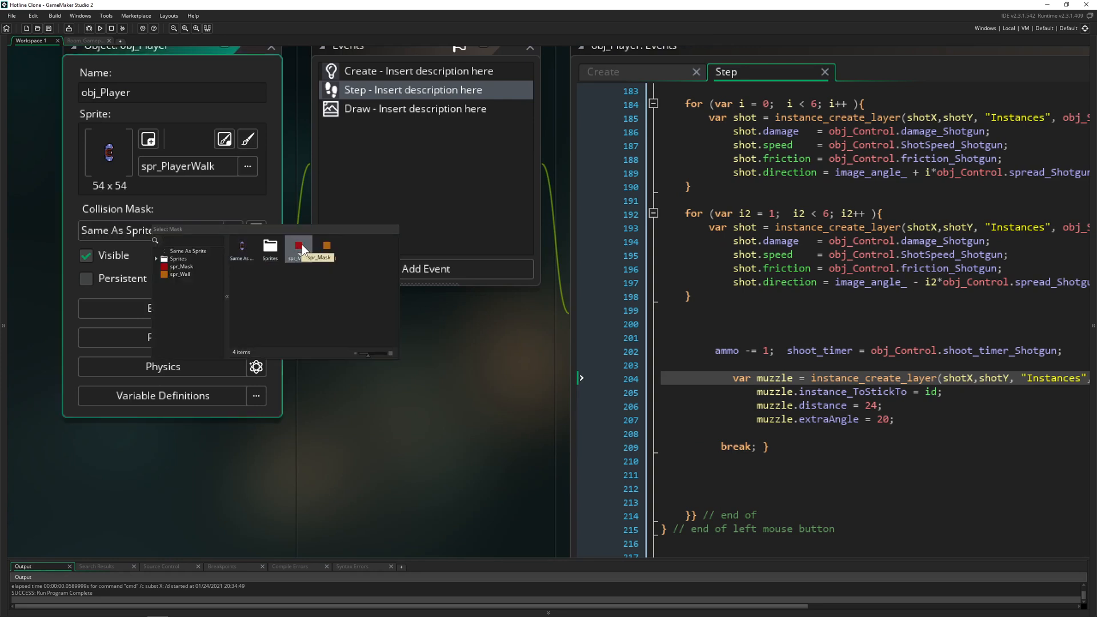
Assign spr_Mask as obj_Player's collision mask sprite
click(298, 250)
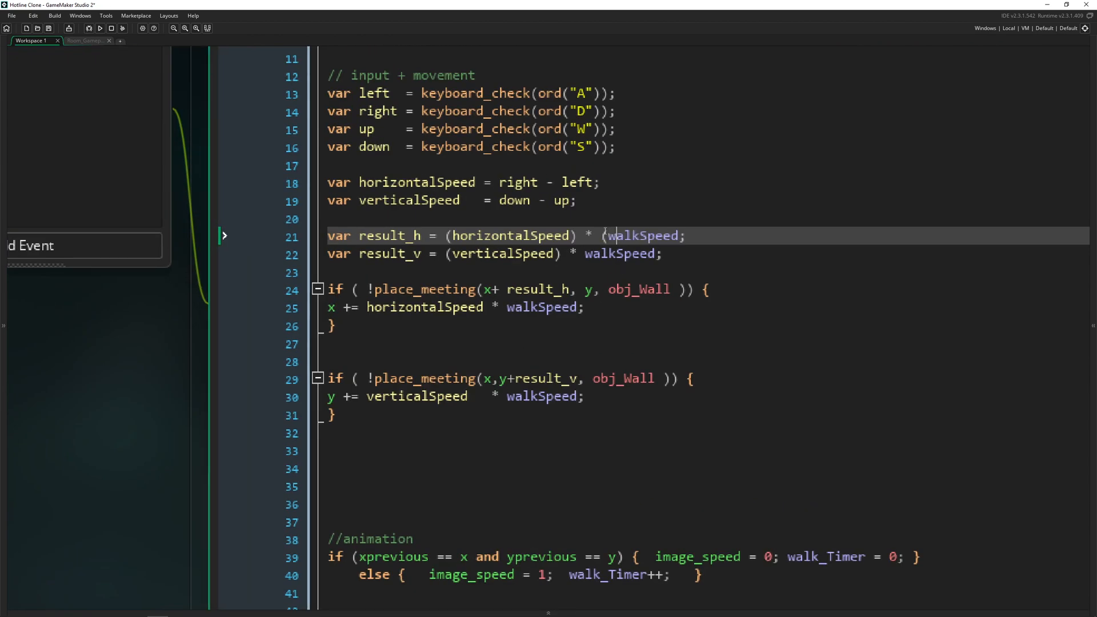
Make result_h and result_v multiply by (walkSpeed+1), then run the game to test movement
text(+1))
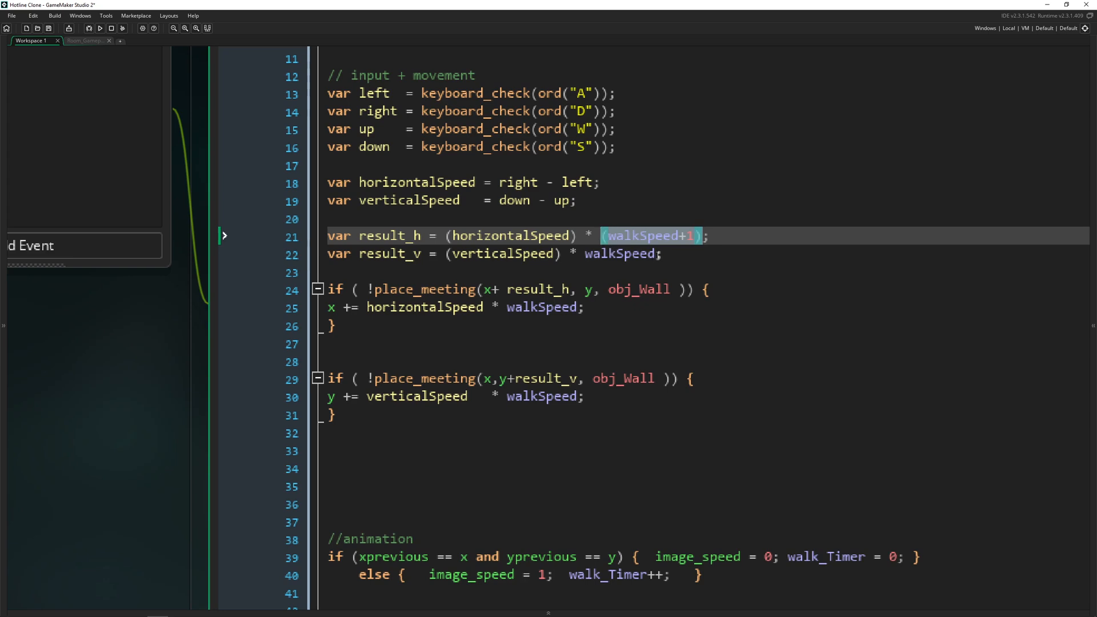
text((walkSpeed+1))
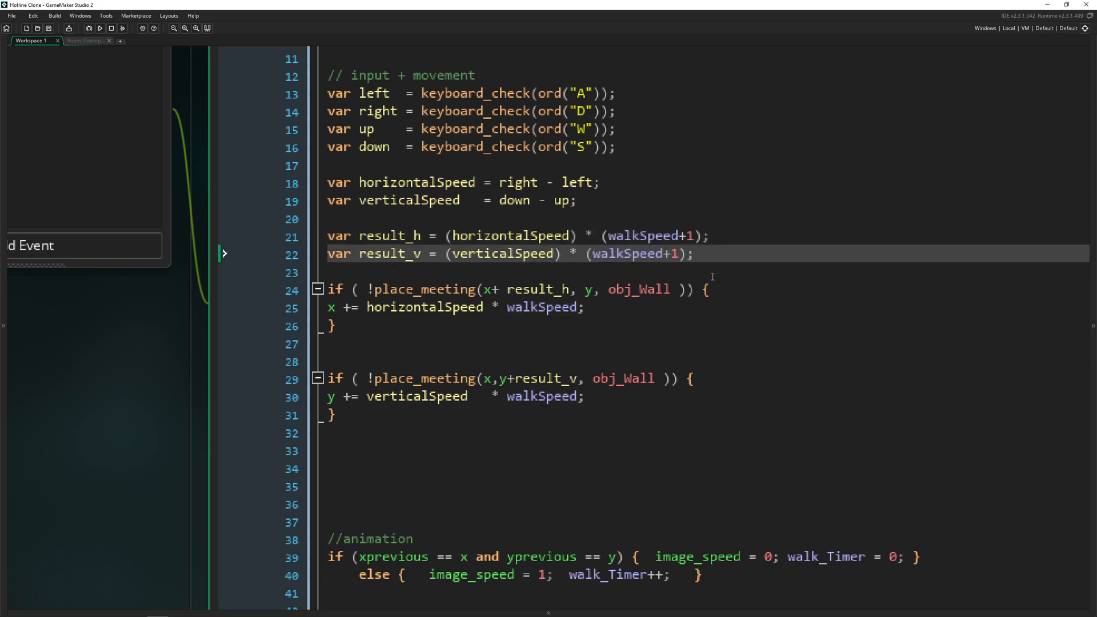
click(101, 27)
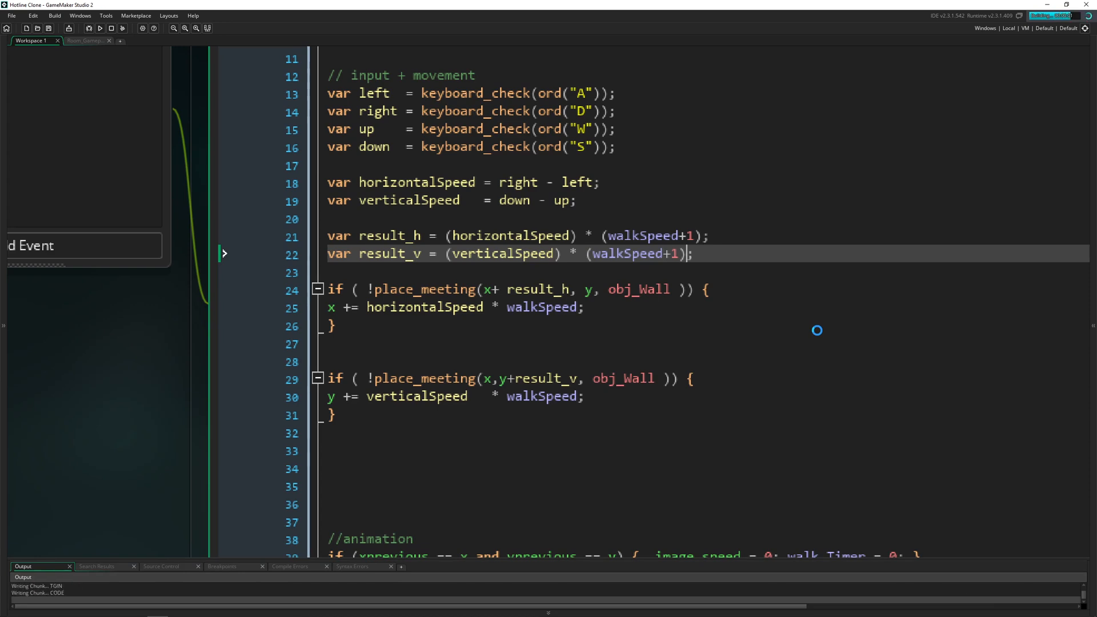
click(99, 27)
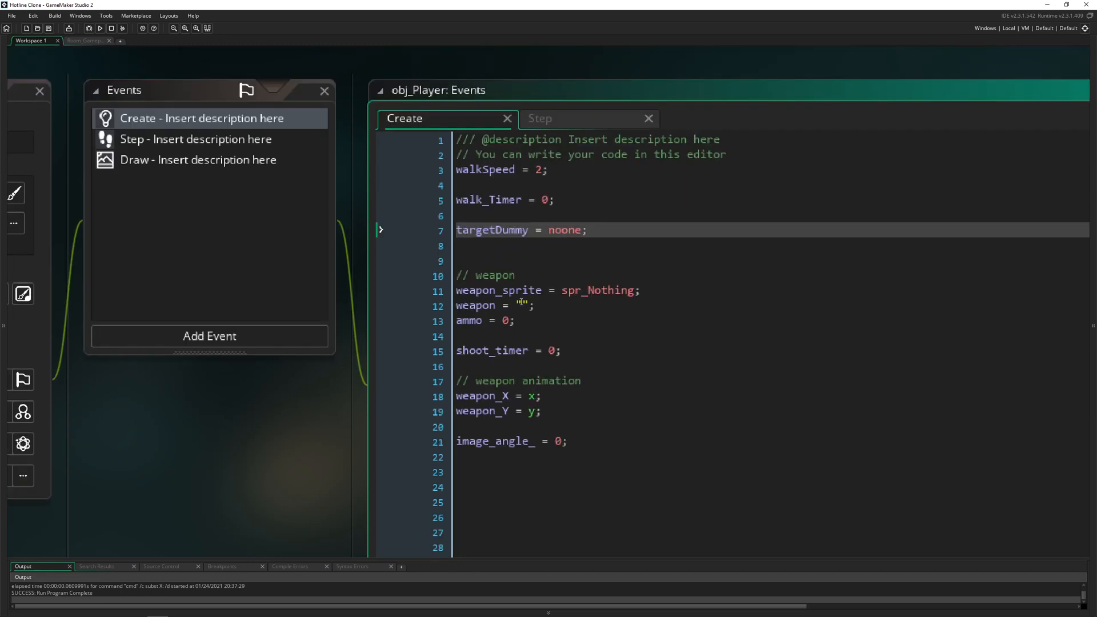
Set walkSpeed = 2.12321321 in obj_Player's Create event and run the game to test
double_click(484, 169)
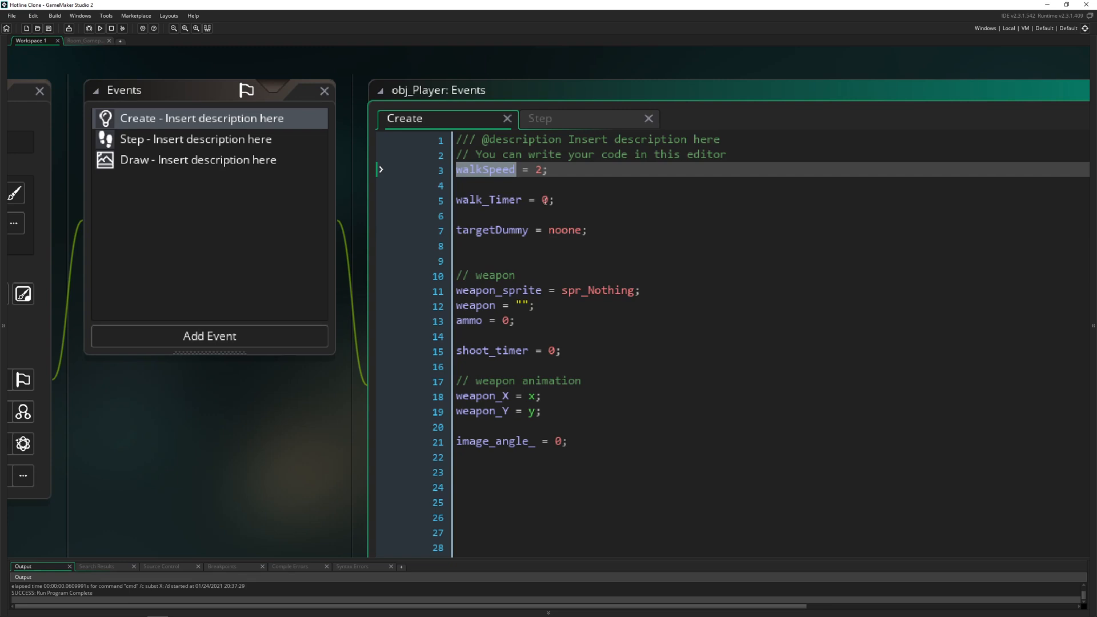
double_click(538, 169)
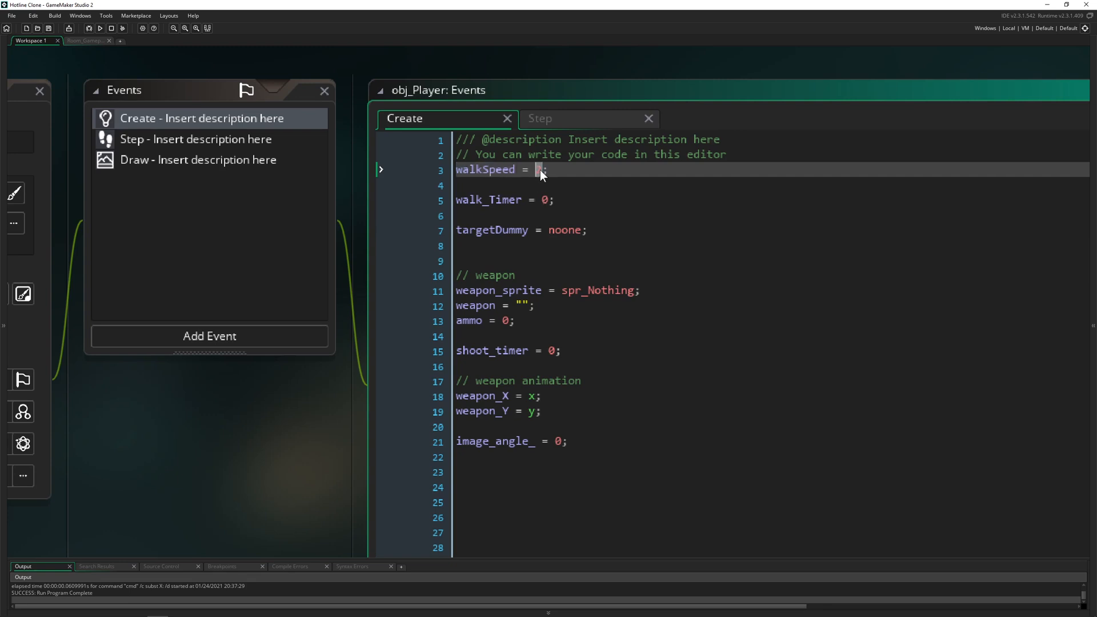
text(2)
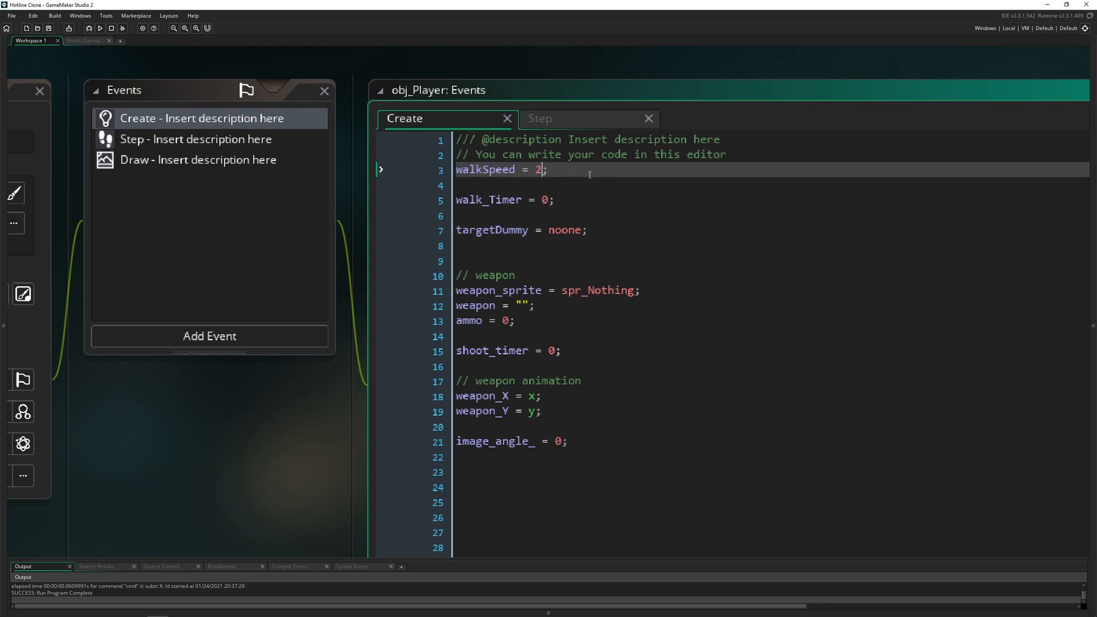
text(.12321321)
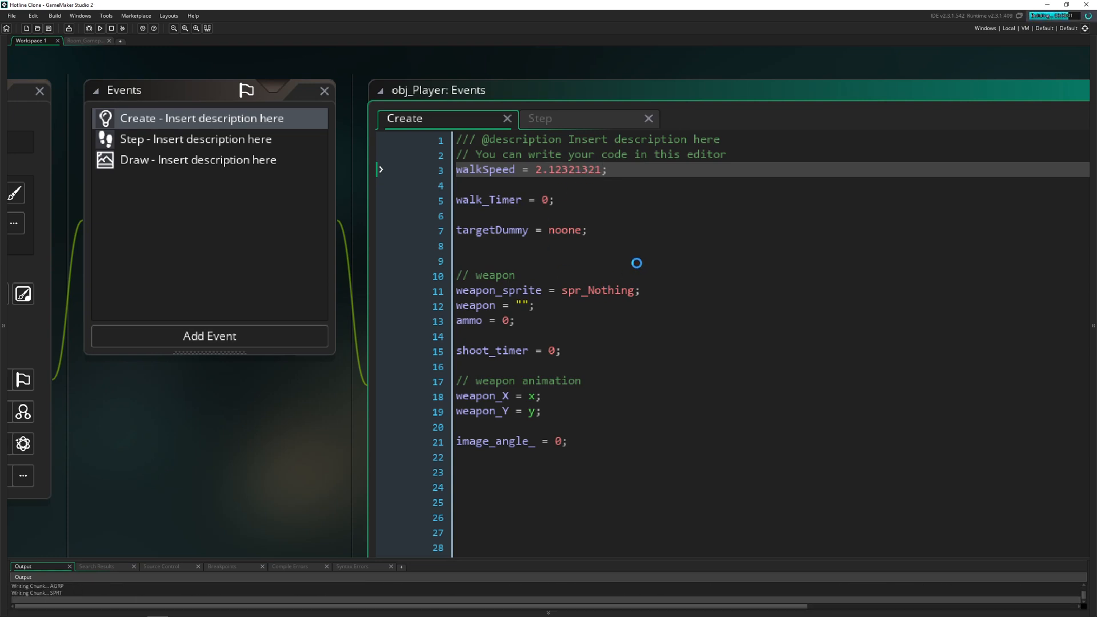
click(99, 28)
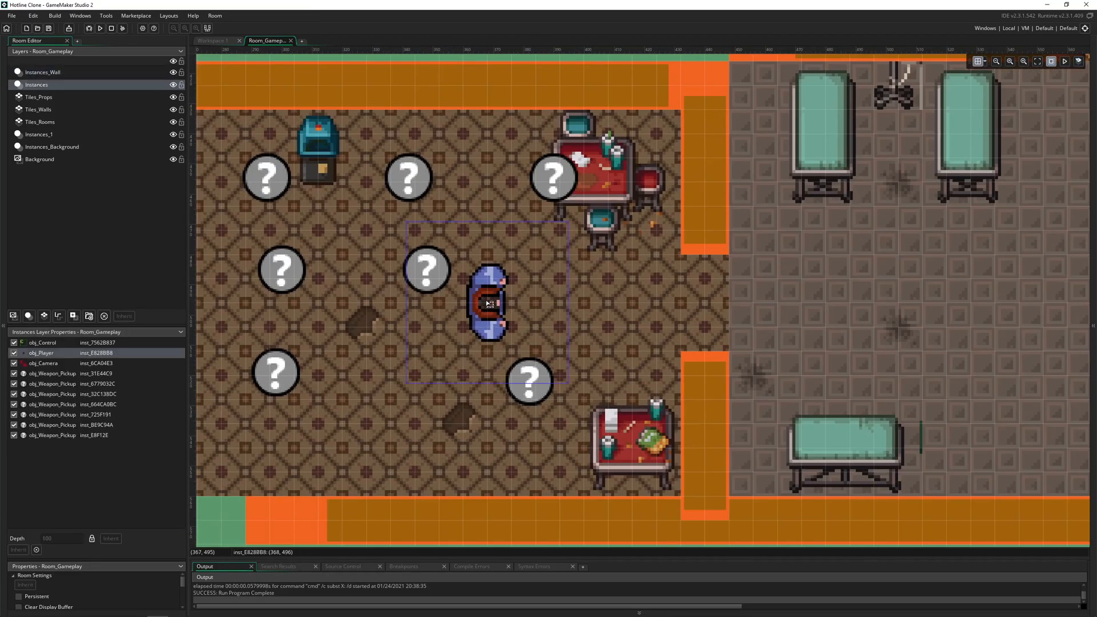
Move the obj_Player instance in Room_Gameplay onto a new spot on the 16-wide grid
drag(487, 304, 431, 273)
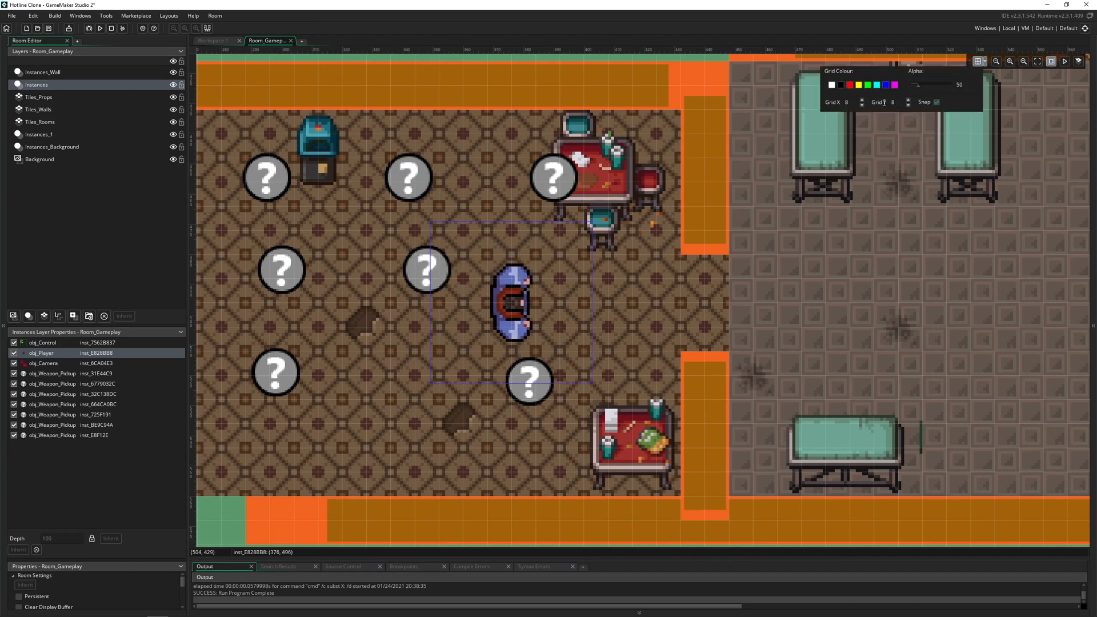
mouse_move(733, 95)
text(16)
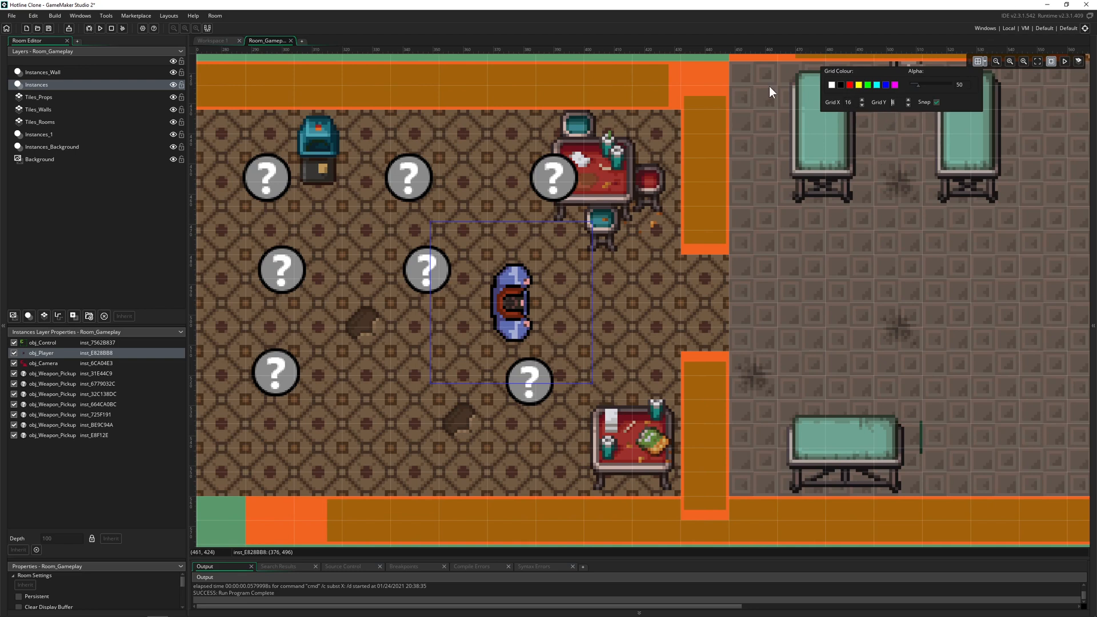
drag(511, 304, 392, 304)
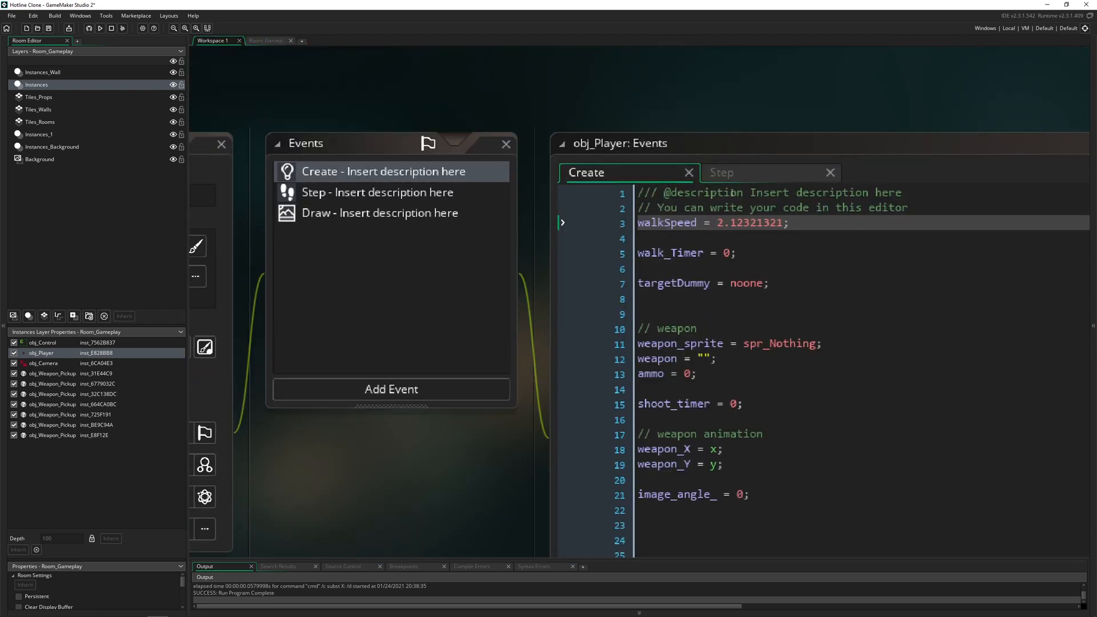
Delete walkSpeed's decimal digits so obj_Player's Create event reads walkSpeed = 2
double_click(751, 223)
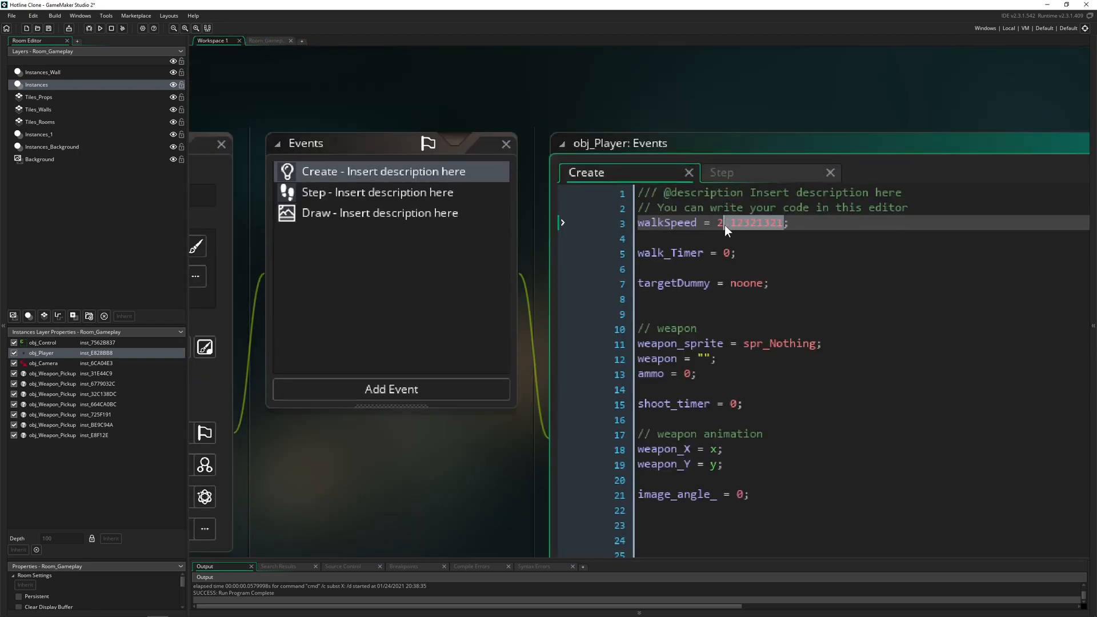
key(Delete)
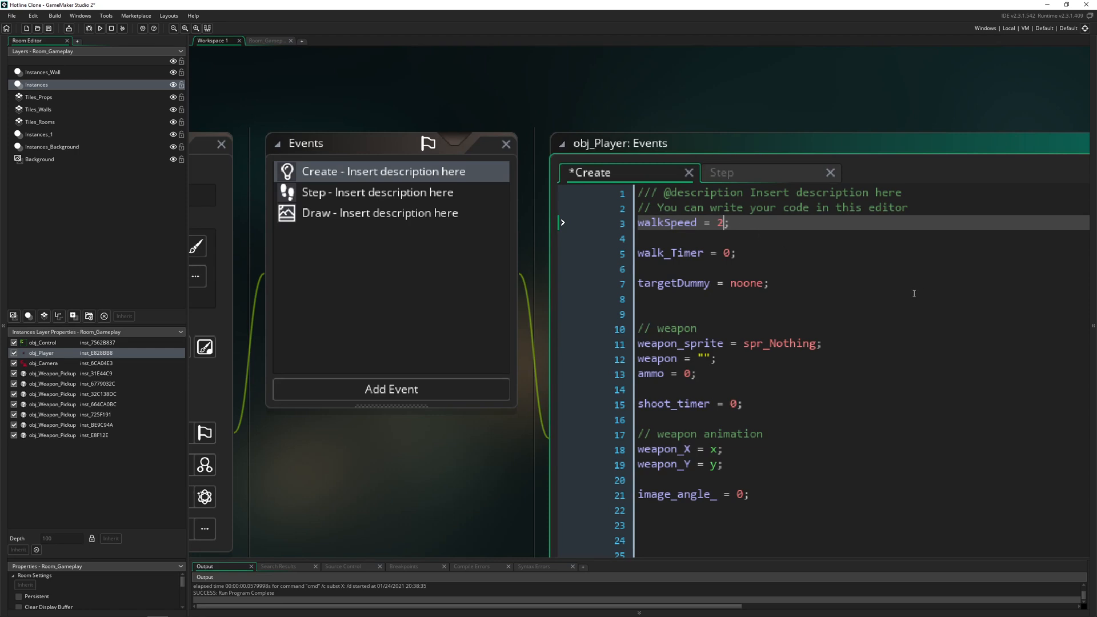
mouse_move(899, 299)
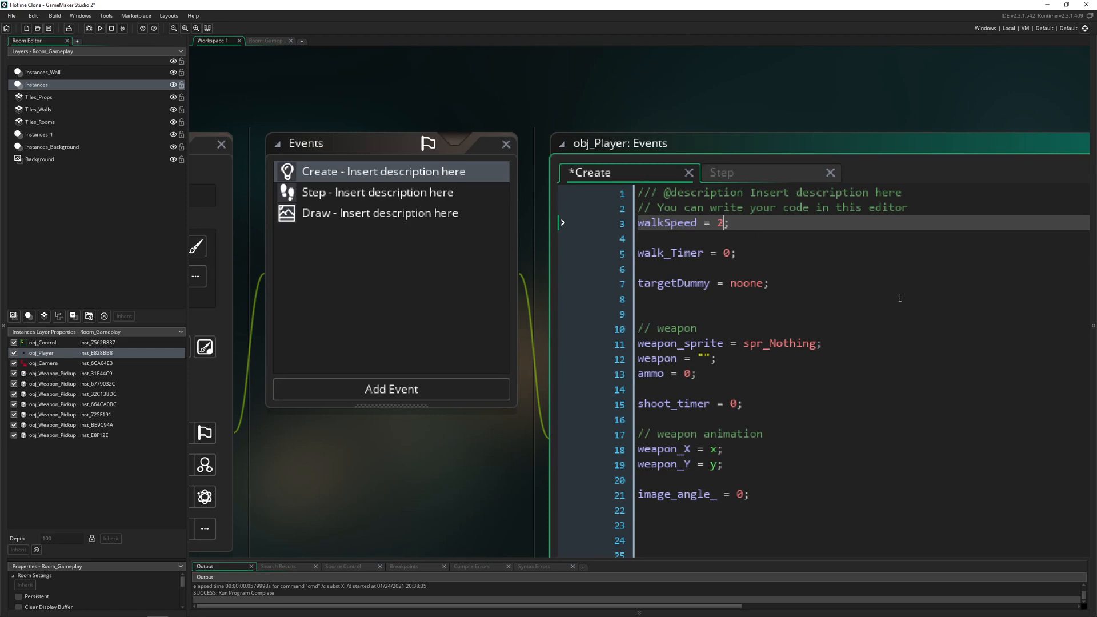